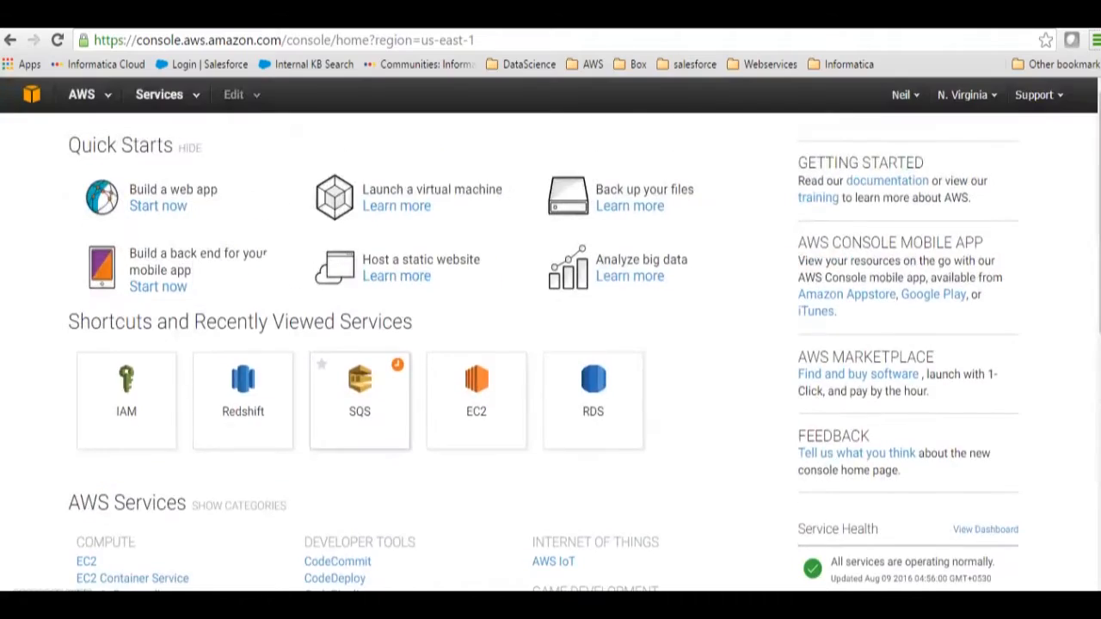
# Step: Open the IAM service and show its empty Users list
pyautogui.scroll(-3)
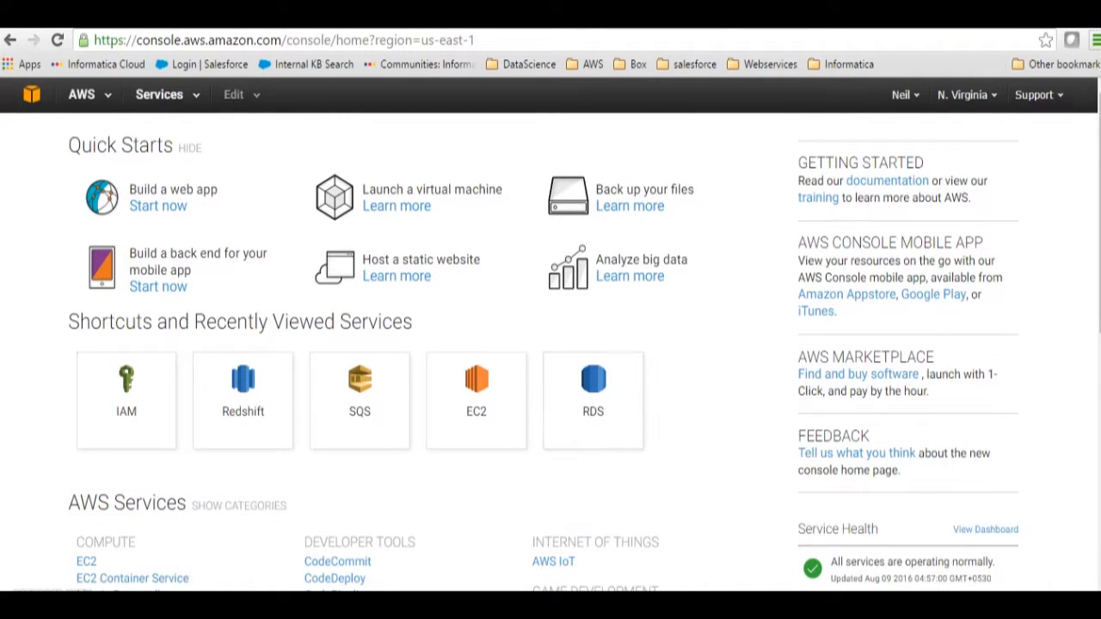
pyautogui.scroll(-3)
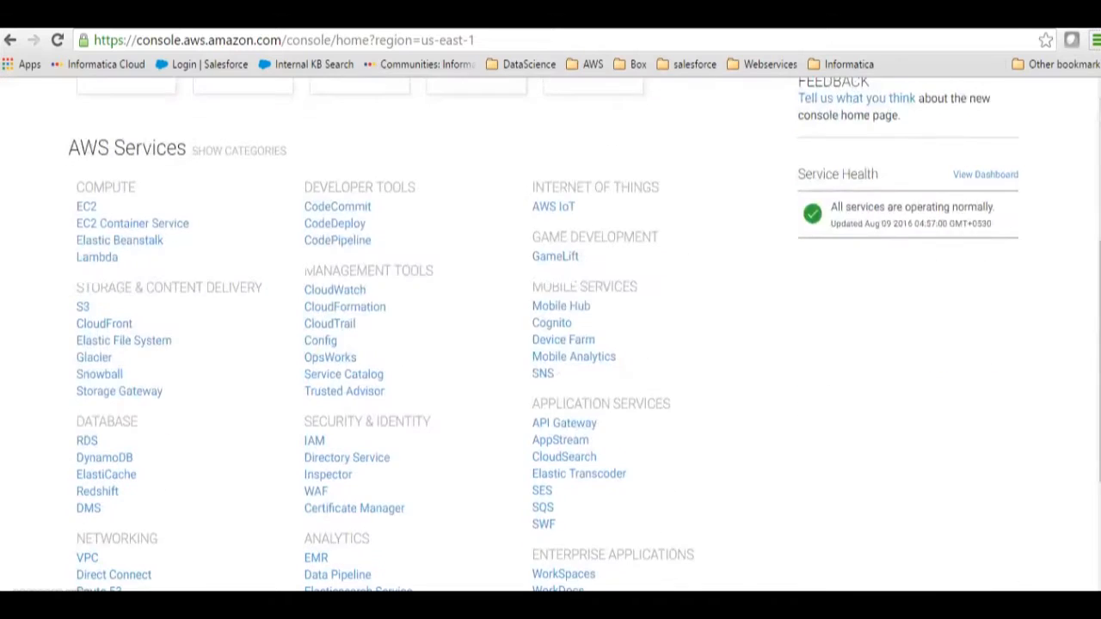
pyautogui.scroll(3)
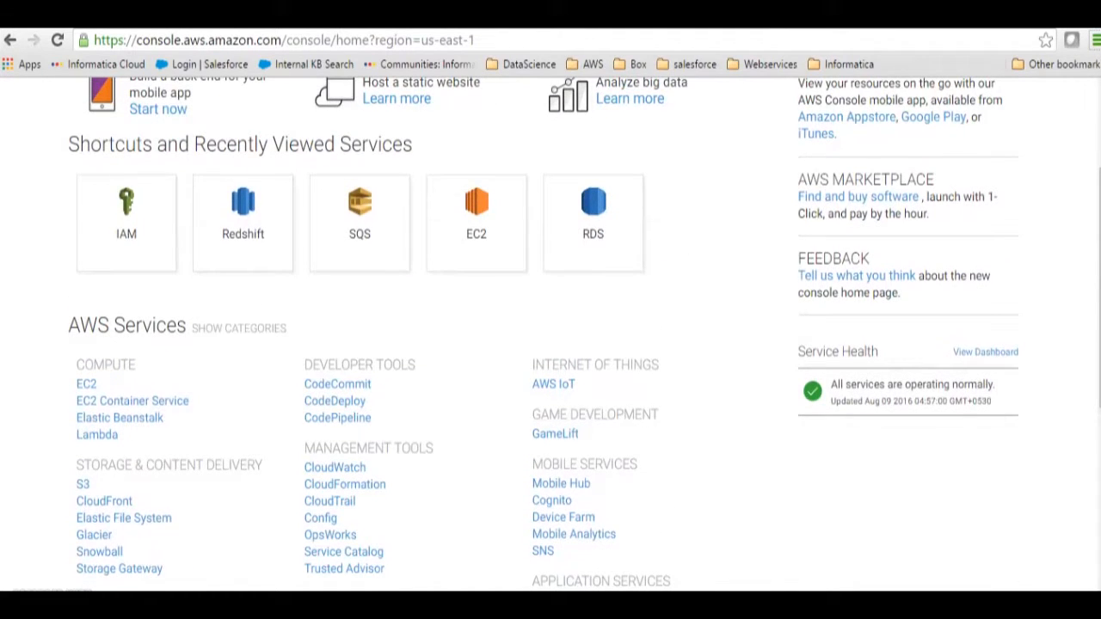
pyautogui.scroll(-3)
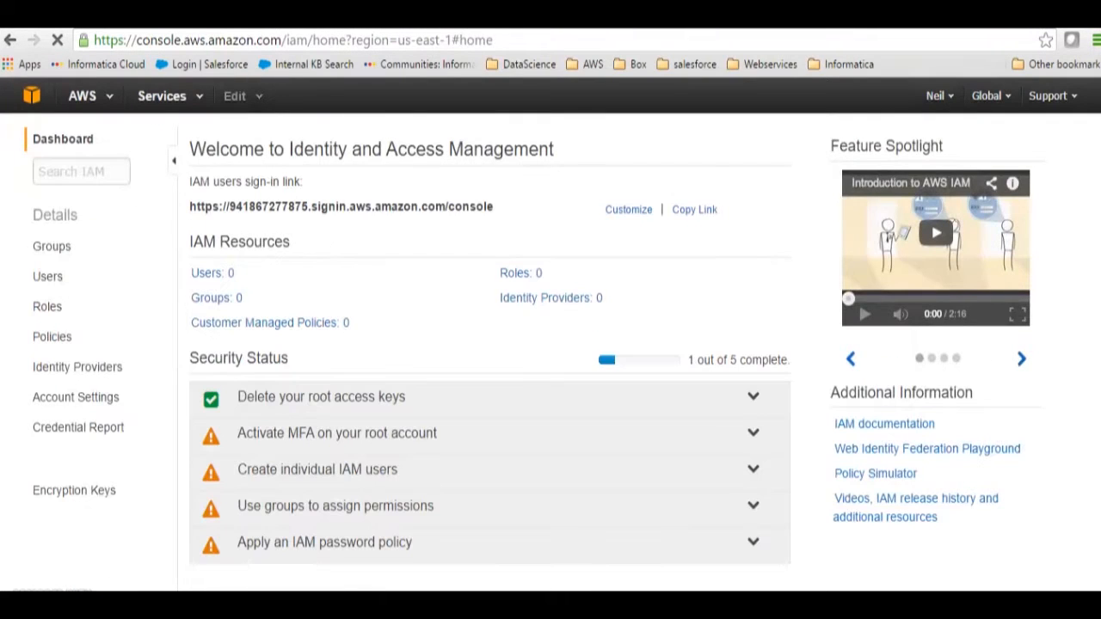
pyautogui.click(48, 275)
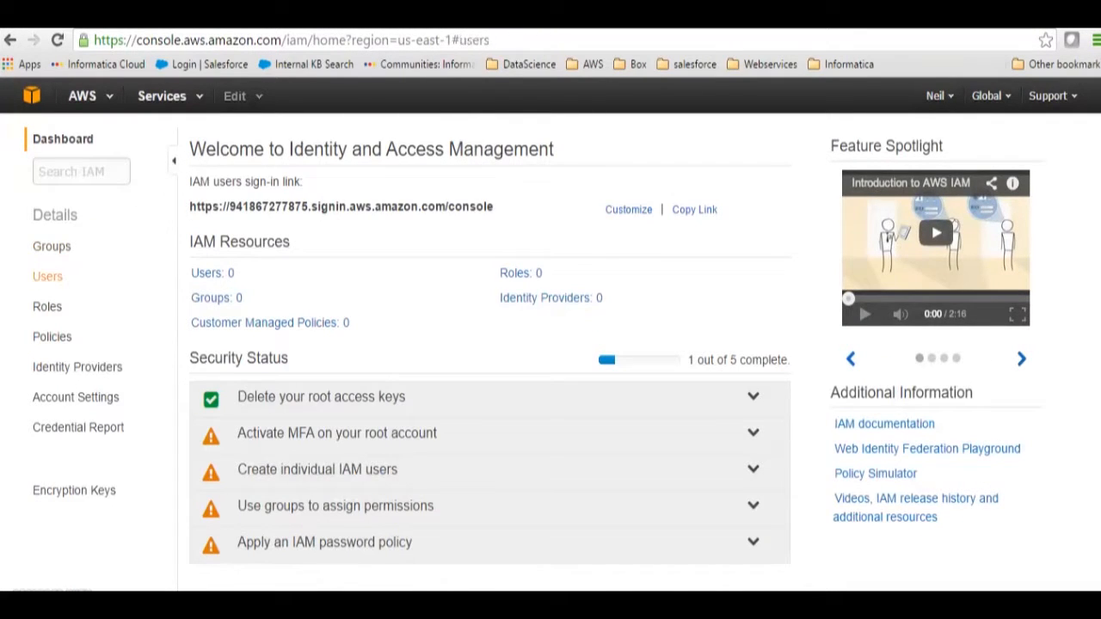
pyautogui.click(49, 275)
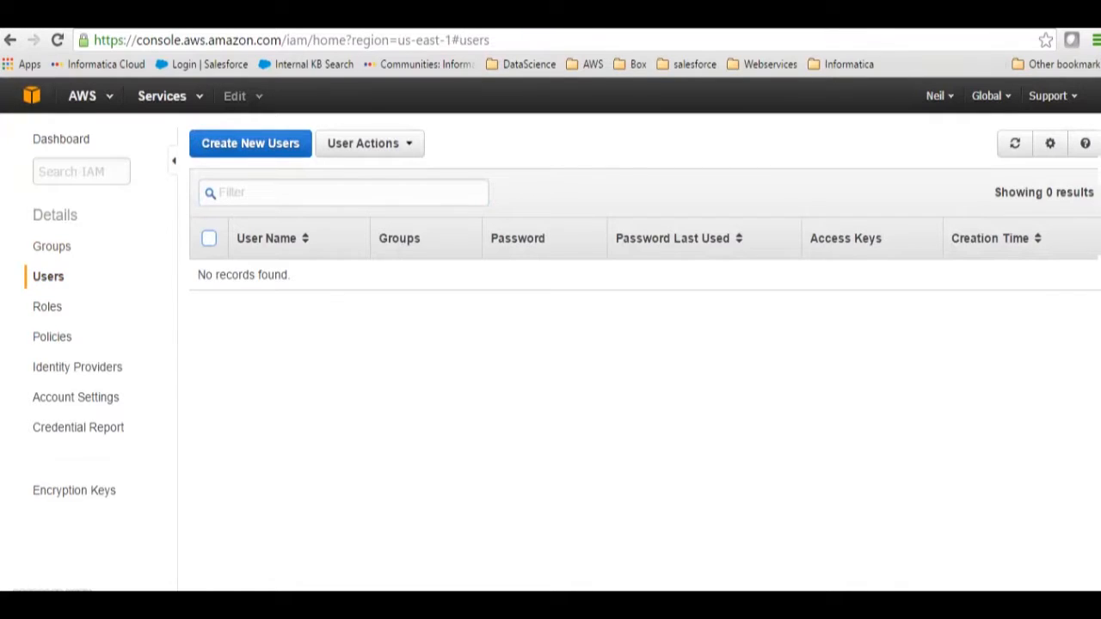
# Step: Create a new IAM user named Infauser with an access key generated for it
pyautogui.click(251, 143)
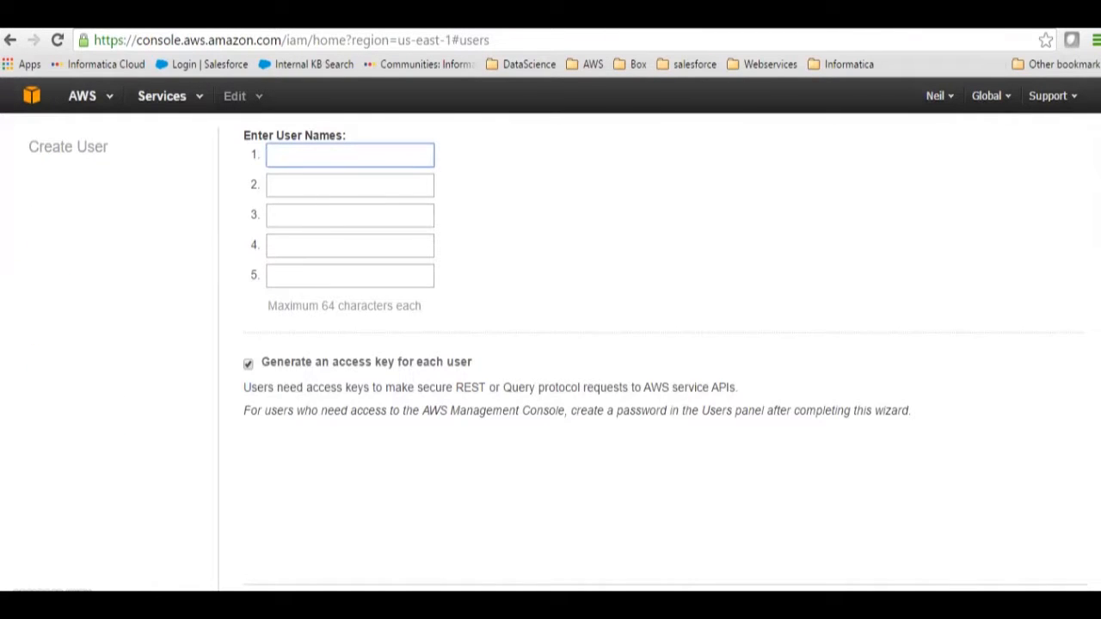
pyautogui.write('Infaus')
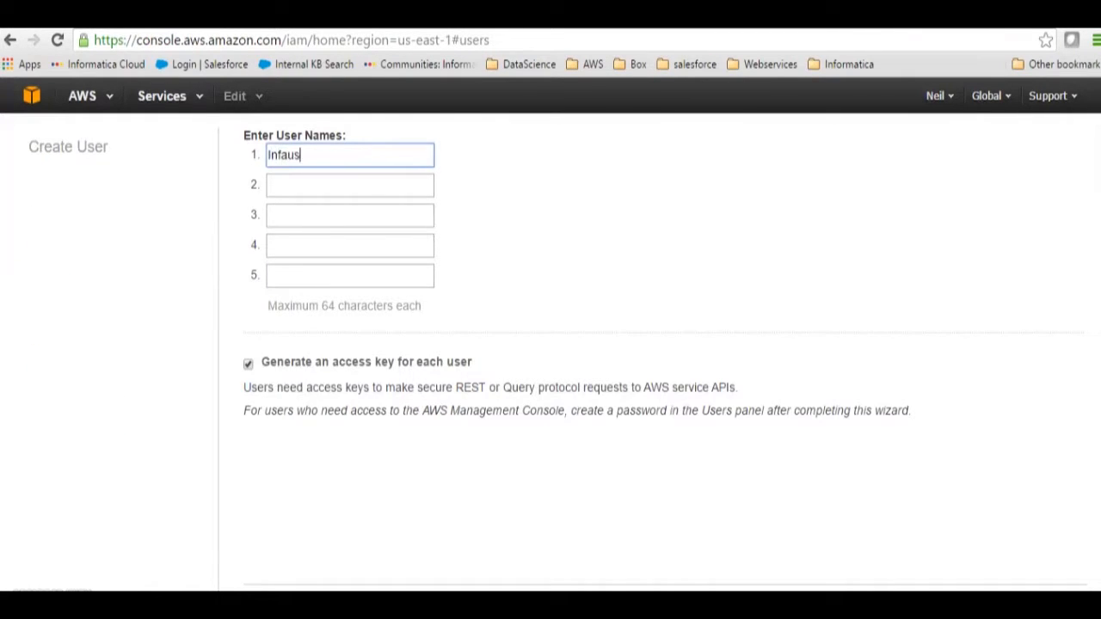
pyautogui.write('er')
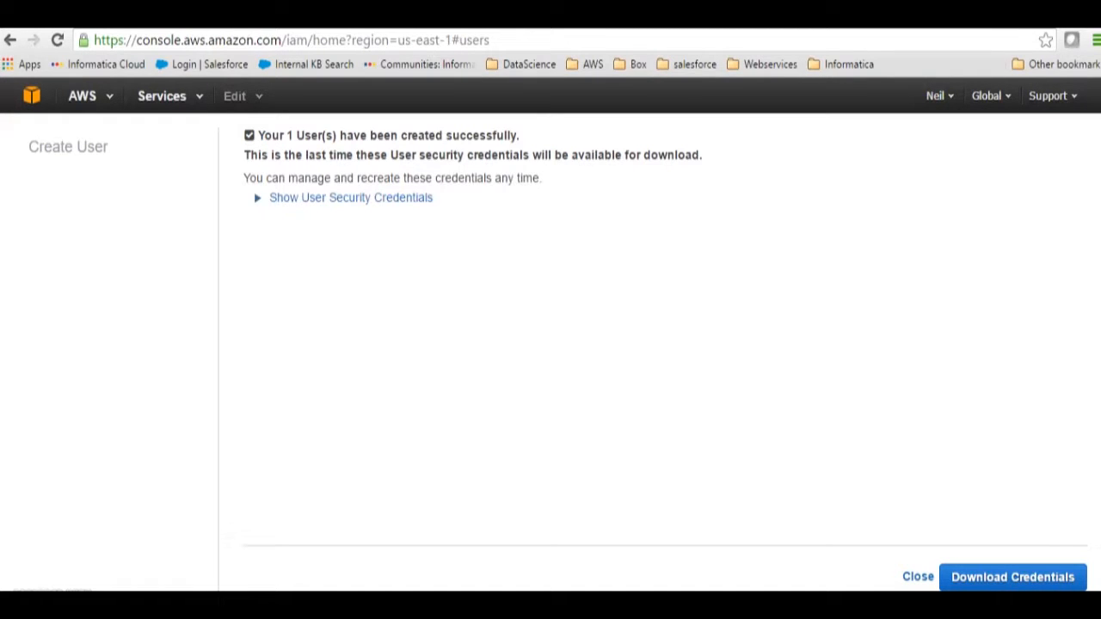
# Step: Download Infauser's security credentials and return to the console home
pyautogui.click(1012, 576)
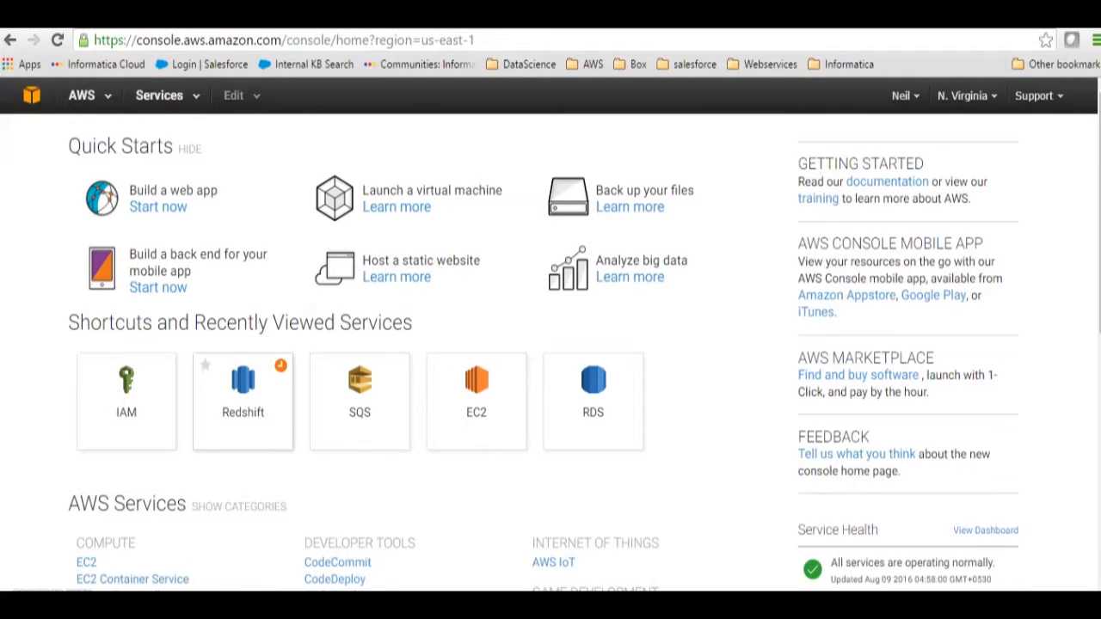
# Step: Open the Redshift service from the Database group, showing no clusters yet
pyautogui.scroll(-3)
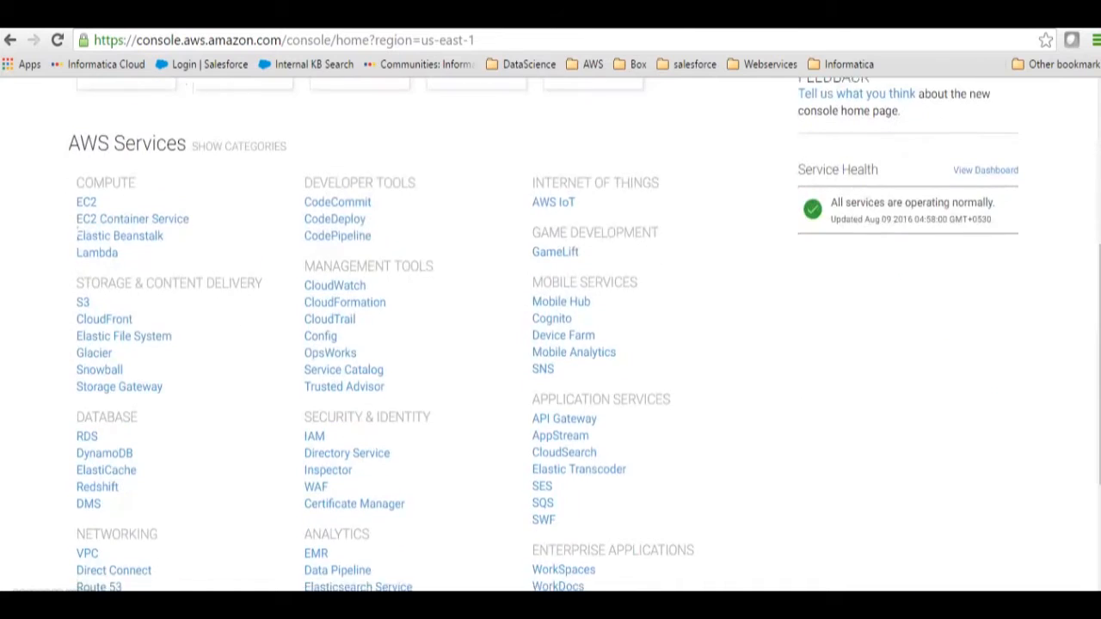
pyautogui.scroll(-3)
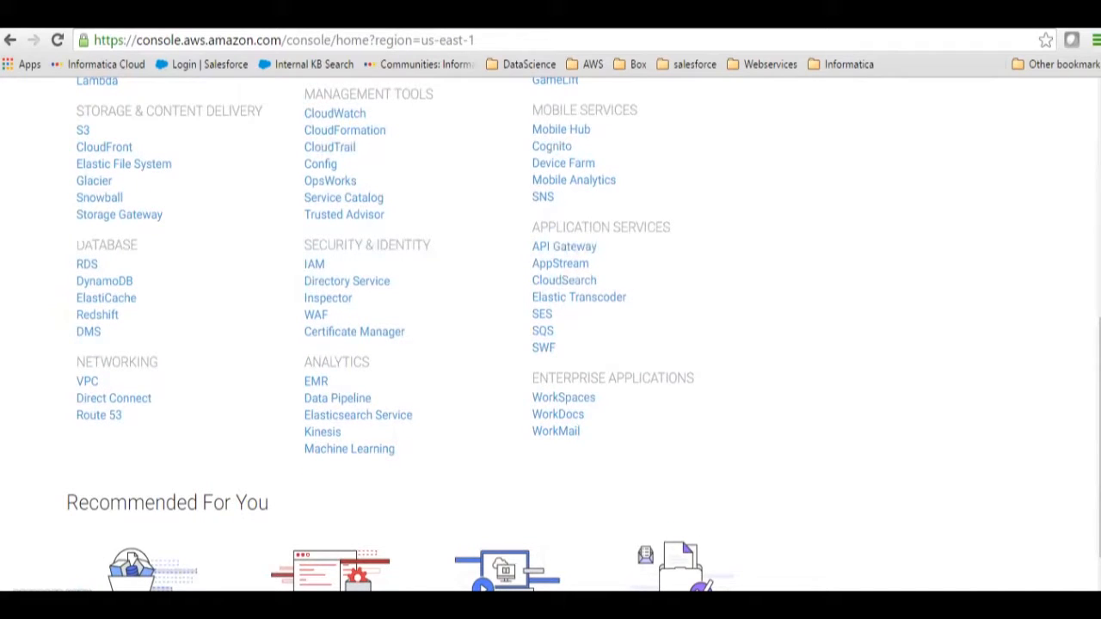
pyautogui.click(96, 313)
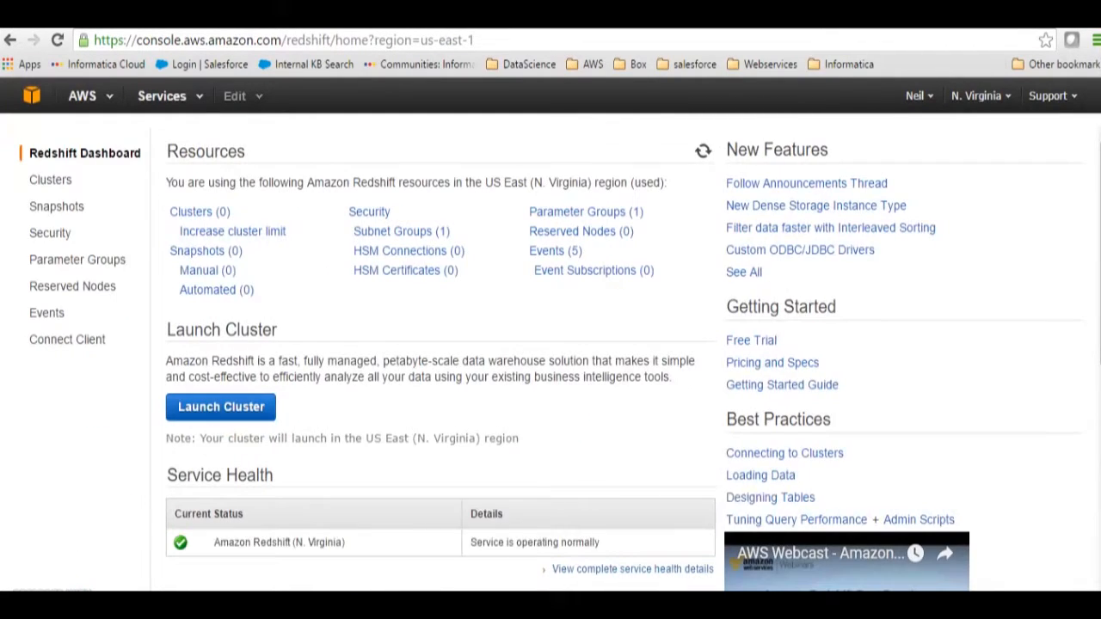
# Step: Launch a cluster with identifier, database and master user infa and a confirmed password
pyautogui.click(220, 406)
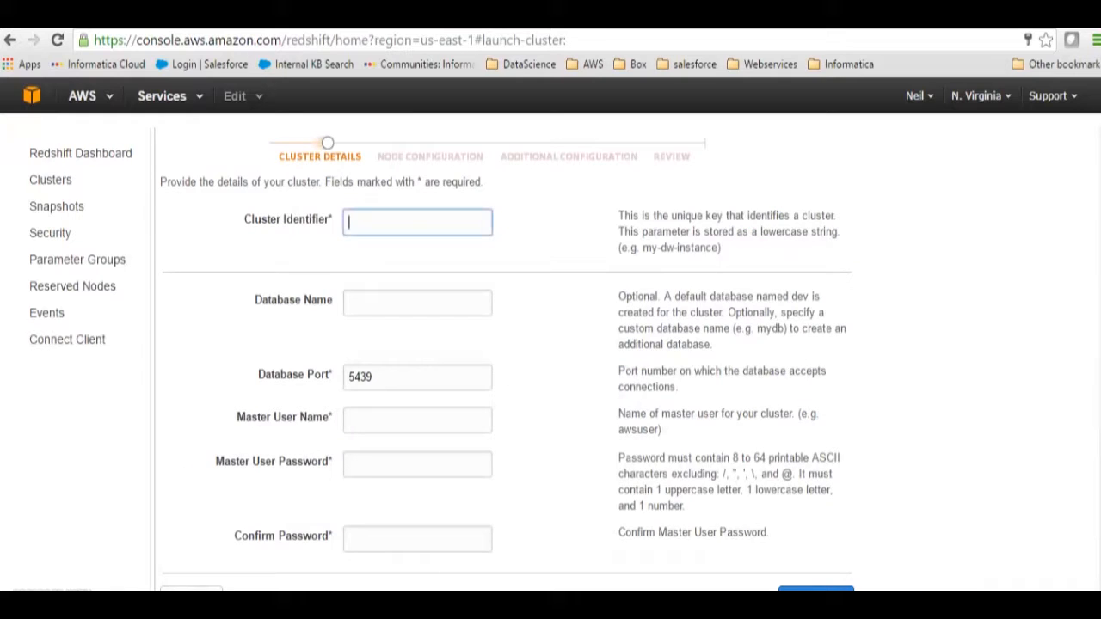
pyautogui.write('Neel')
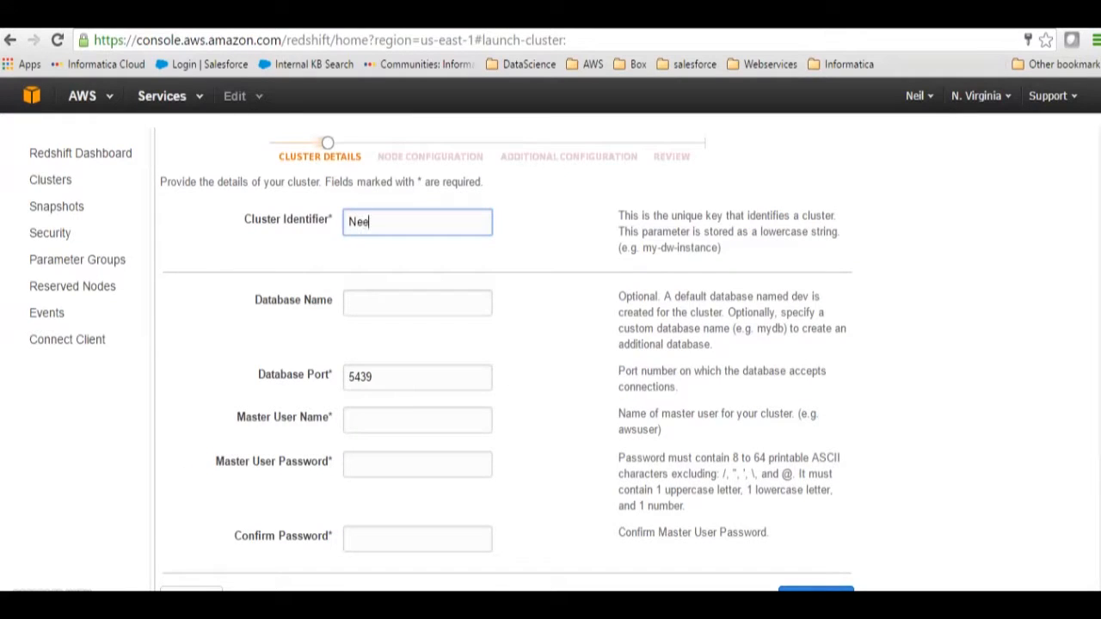
pyautogui.write('Infa')
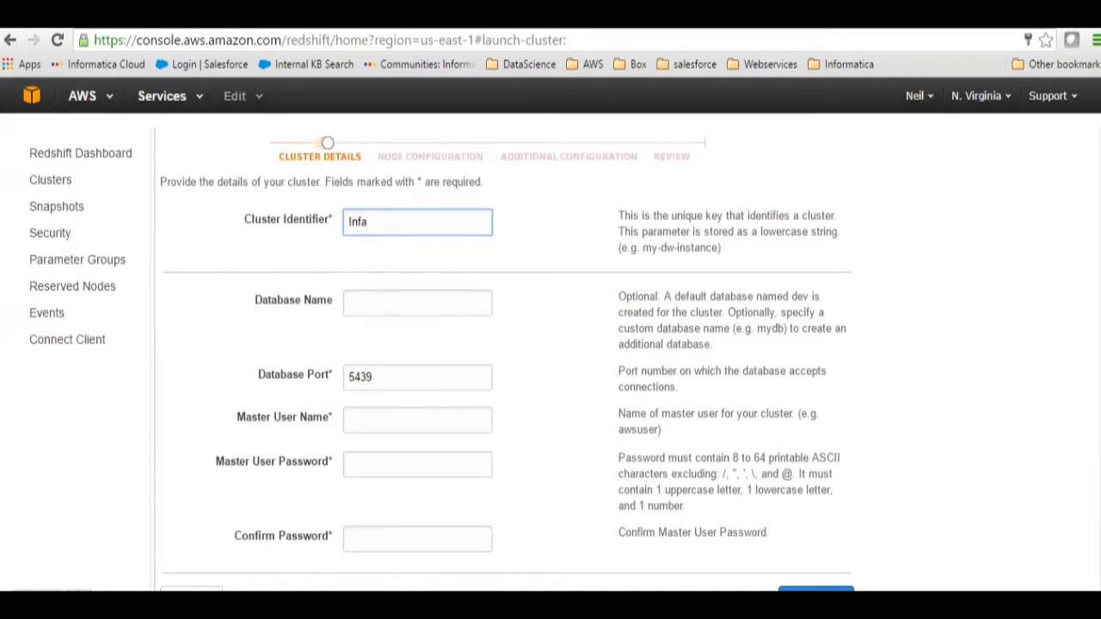
pyautogui.write('Infa')
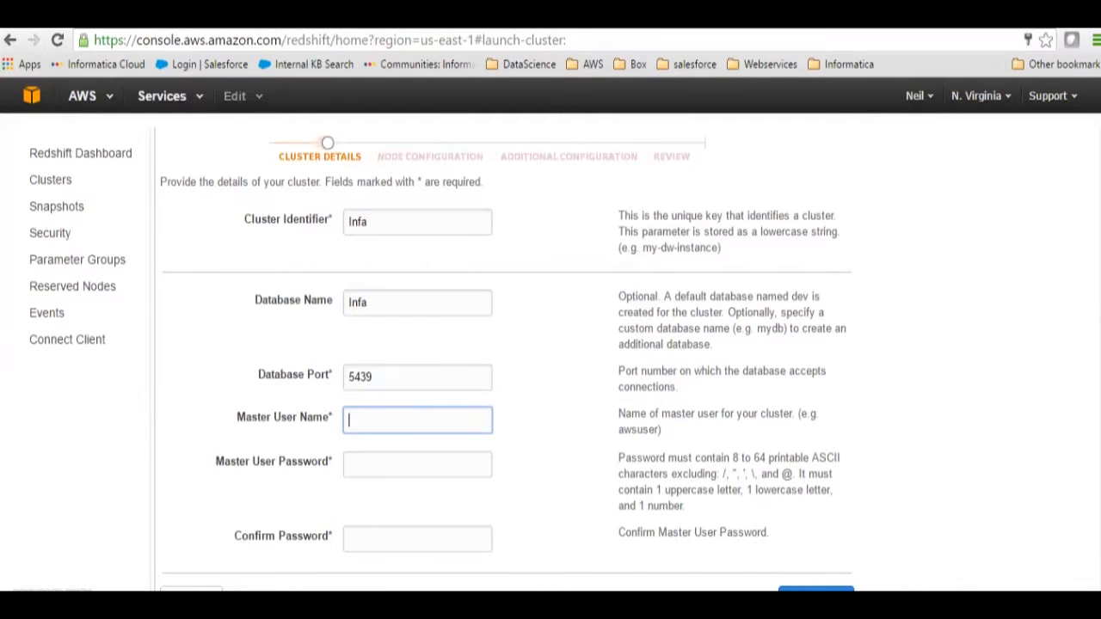
pyautogui.write('infa')
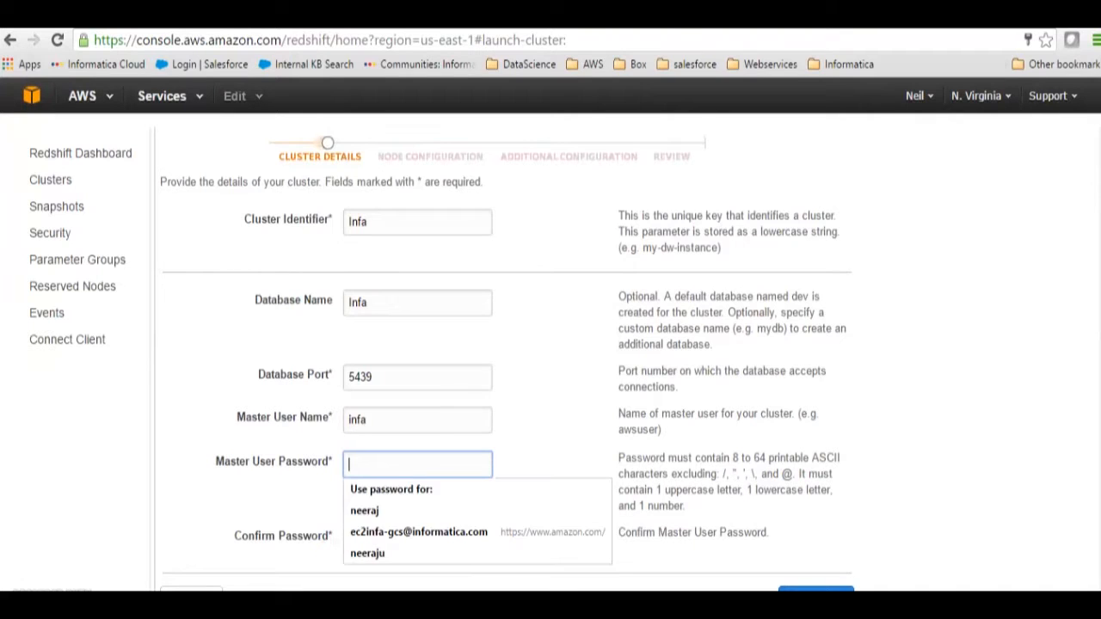
pyautogui.write('••••••••')
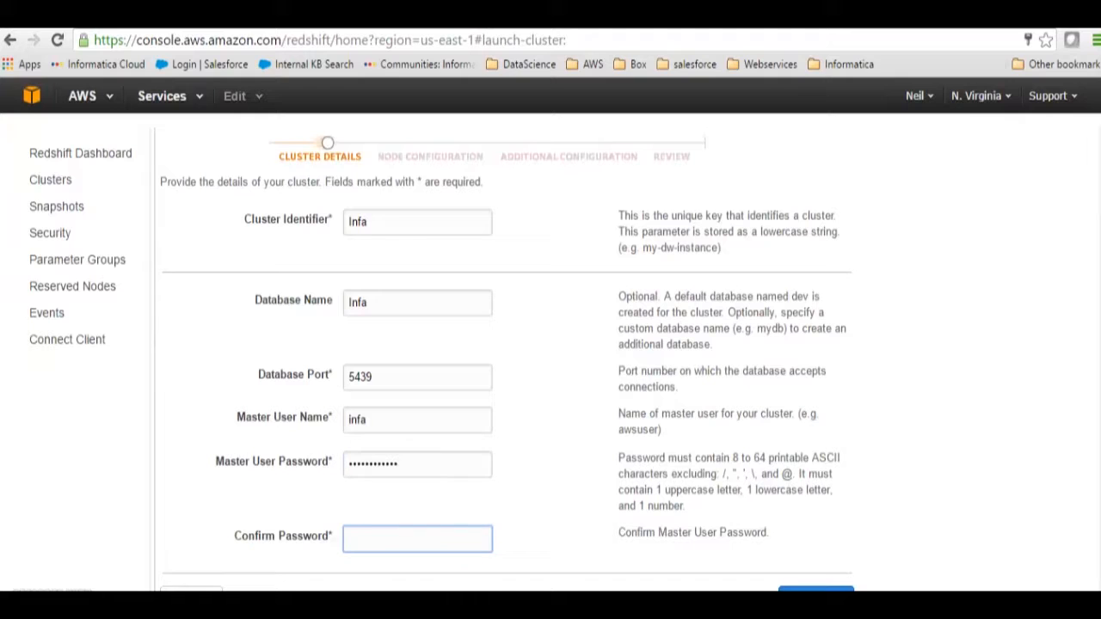
pyautogui.write('••••••••')
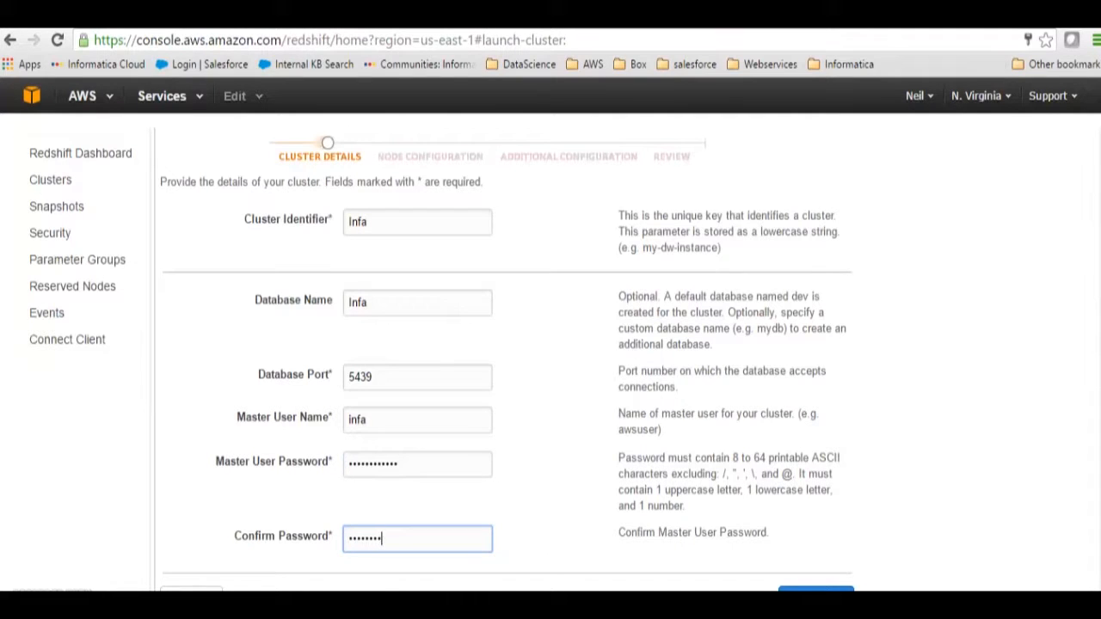
pyautogui.write('••••')
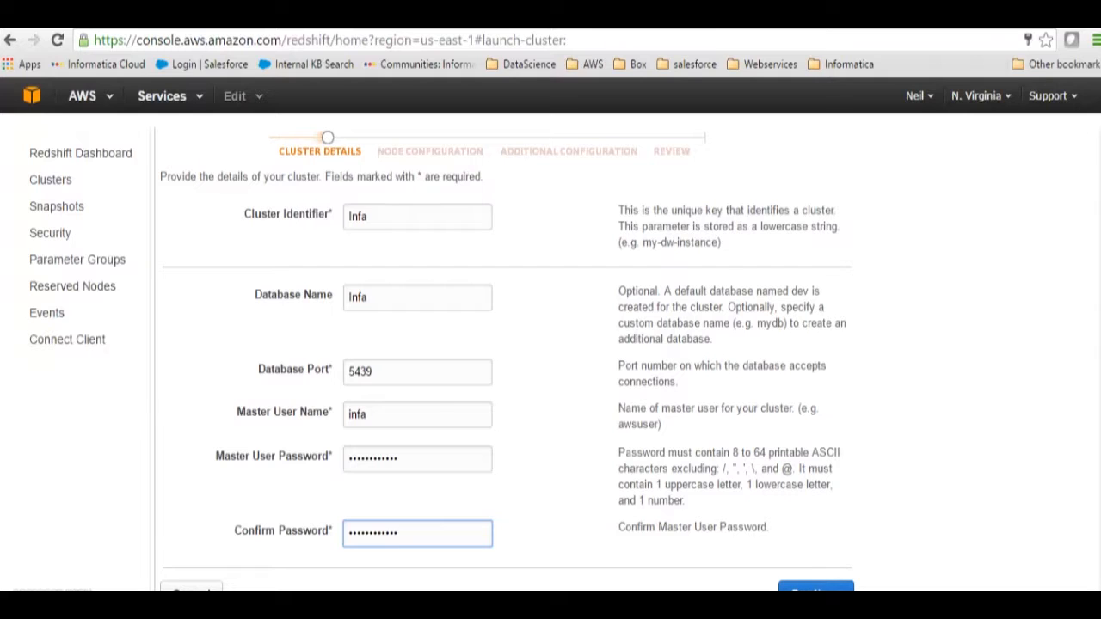
# Step: Correct the cluster identifier and database name to lowercase infa and continue to node configuration
pyautogui.click(417, 217)
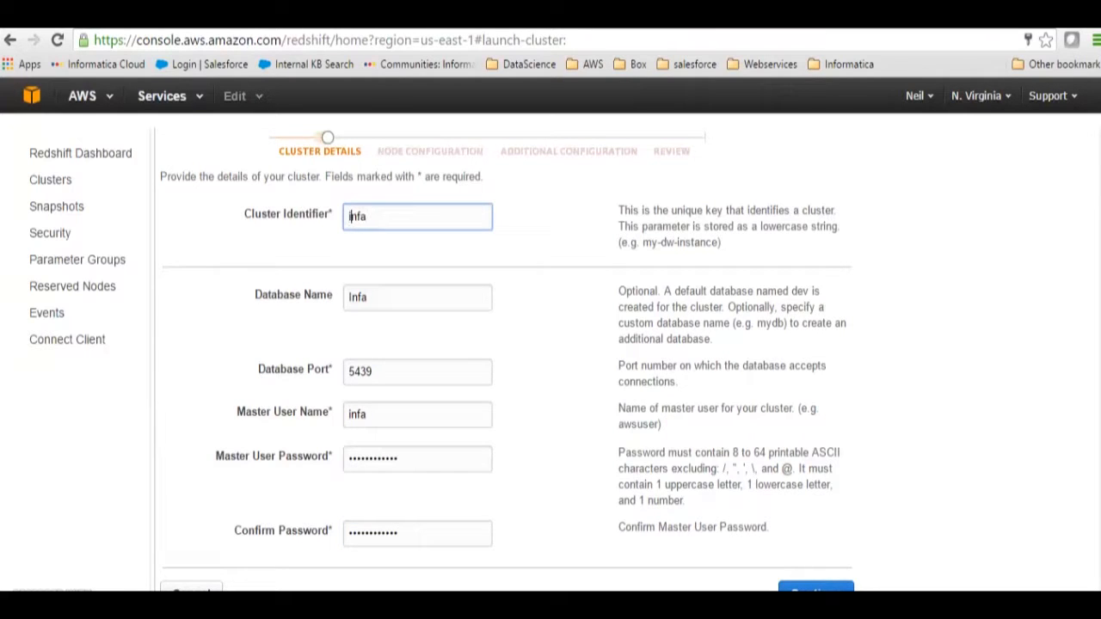
pyautogui.click(417, 296)
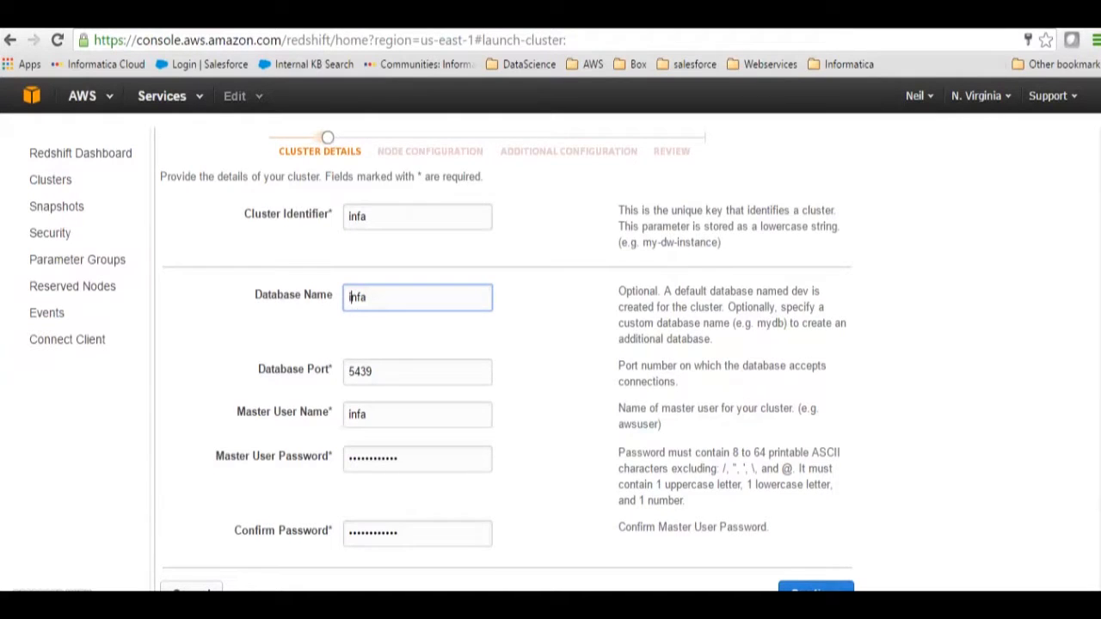
pyautogui.click(814, 592)
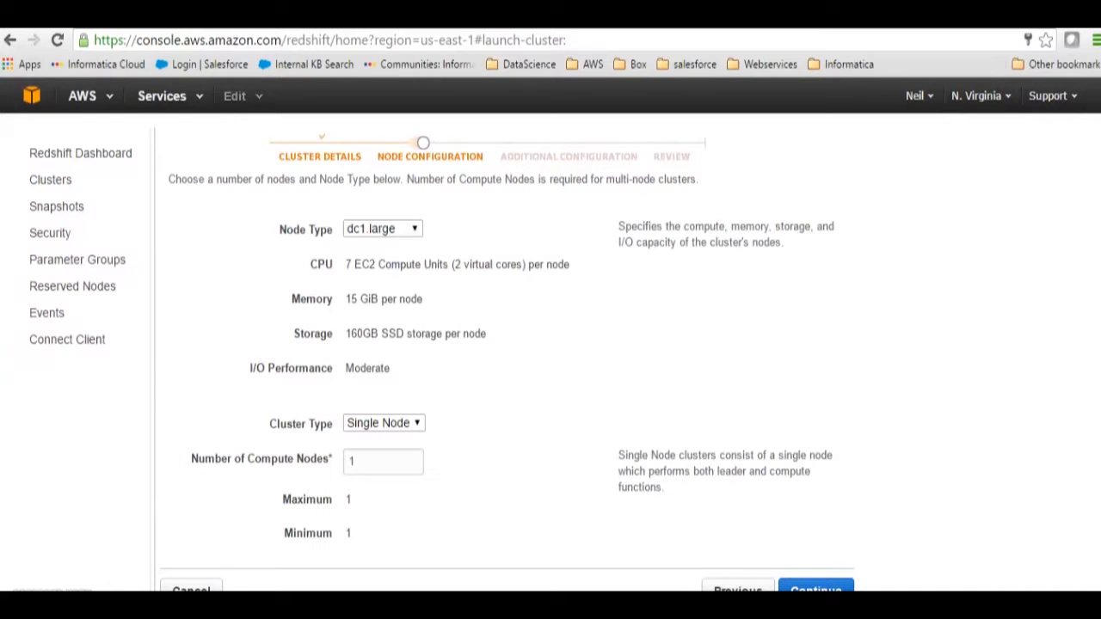
# Step: Keep the single dc1.large node and default additional configuration, reaching the review summary
pyautogui.click(816, 589)
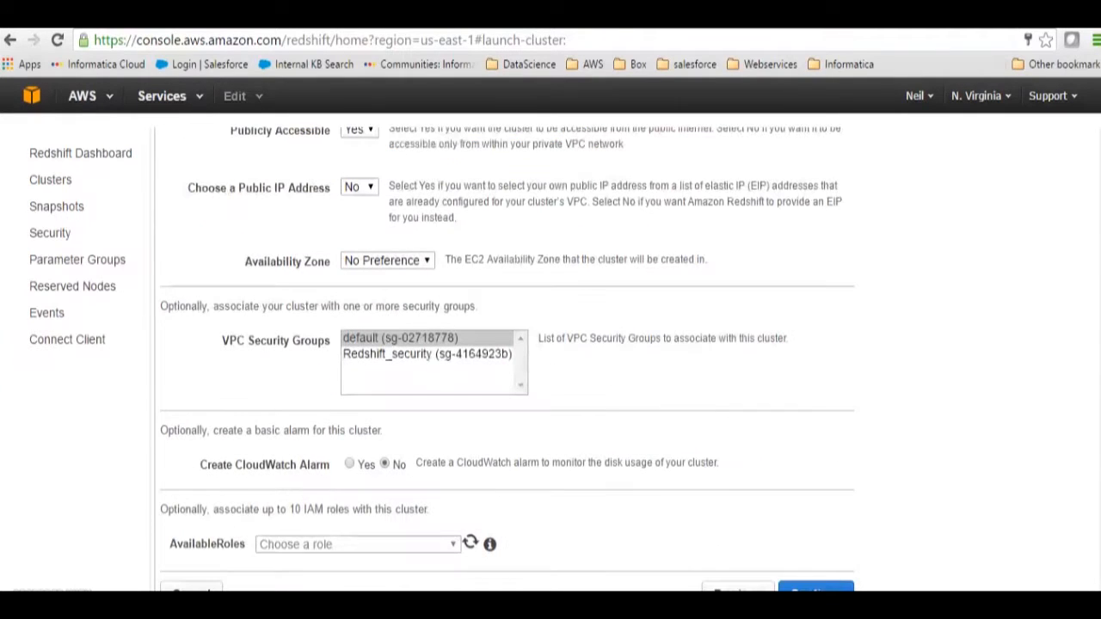
pyautogui.click(814, 592)
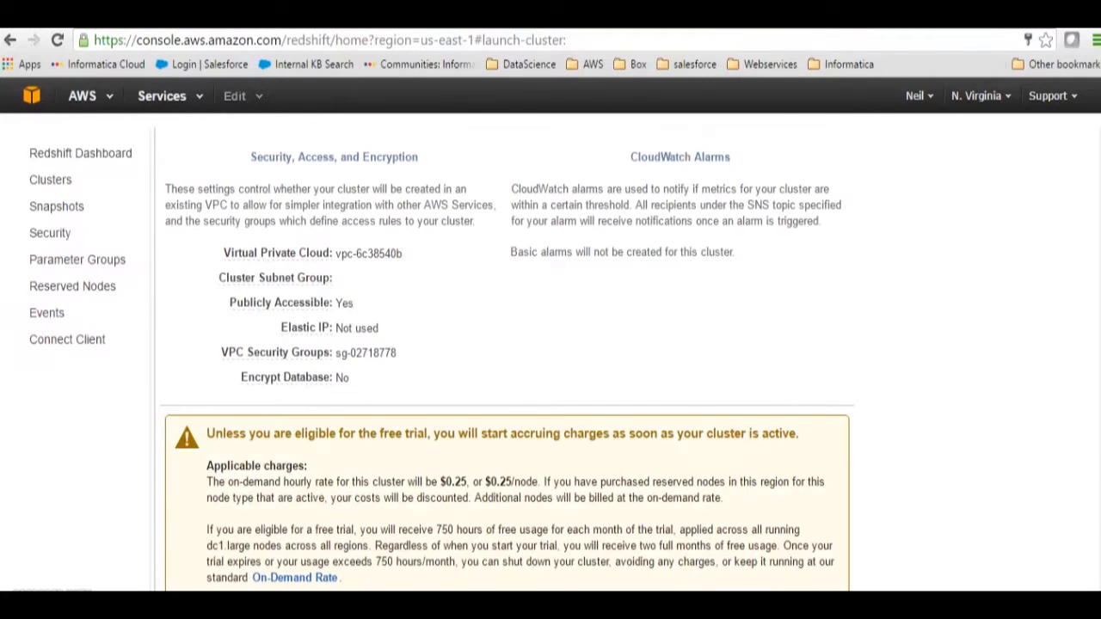
pyautogui.scroll(-3)
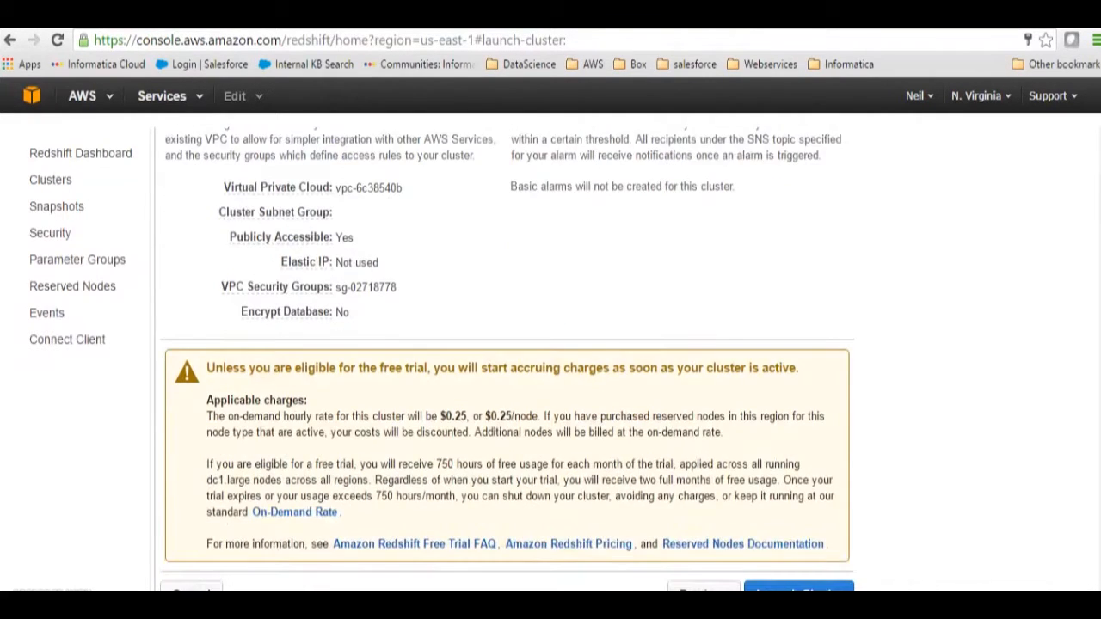
# Step: Launch the infa cluster from the review page and close the confirmation
pyautogui.click(799, 591)
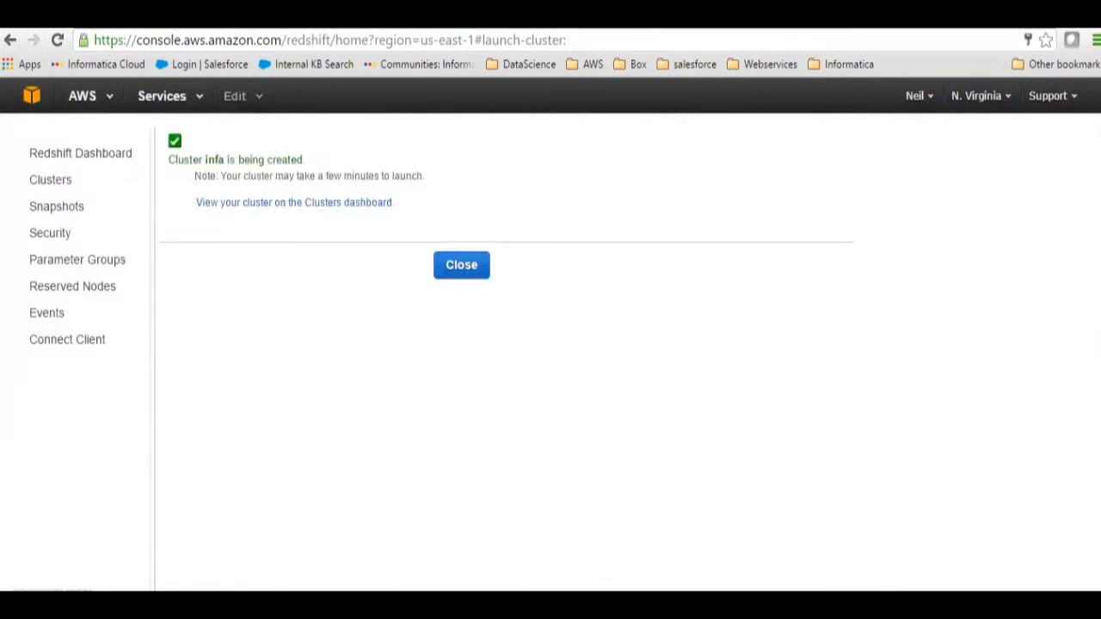
pyautogui.click(461, 265)
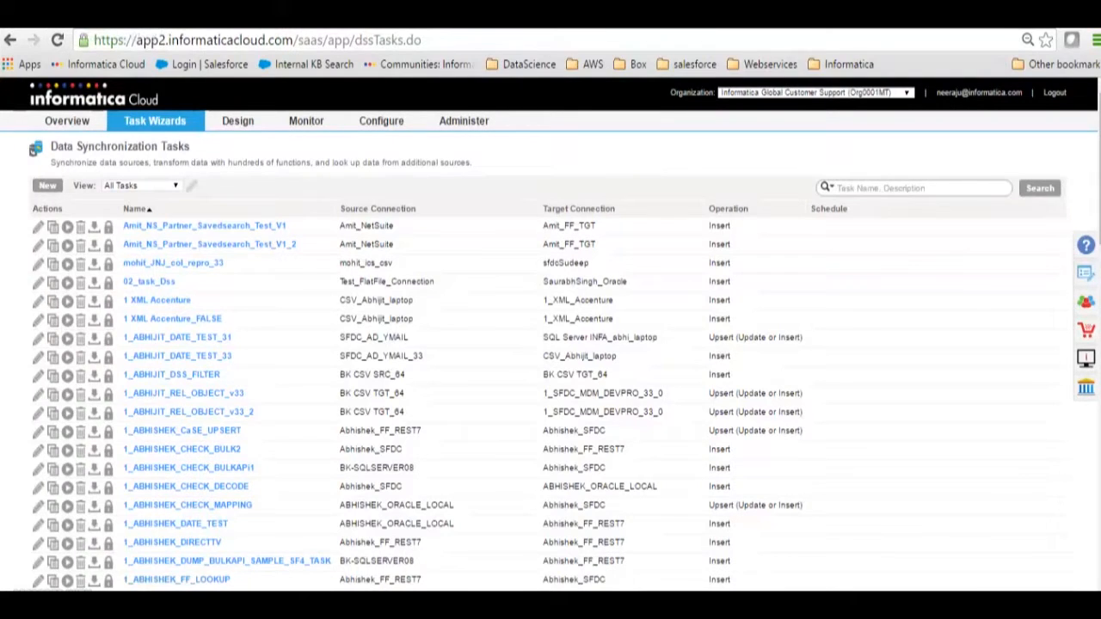
# Step: Go to Configure > Connections in Informatica Cloud and start a new blank connection
pyautogui.click(47, 186)
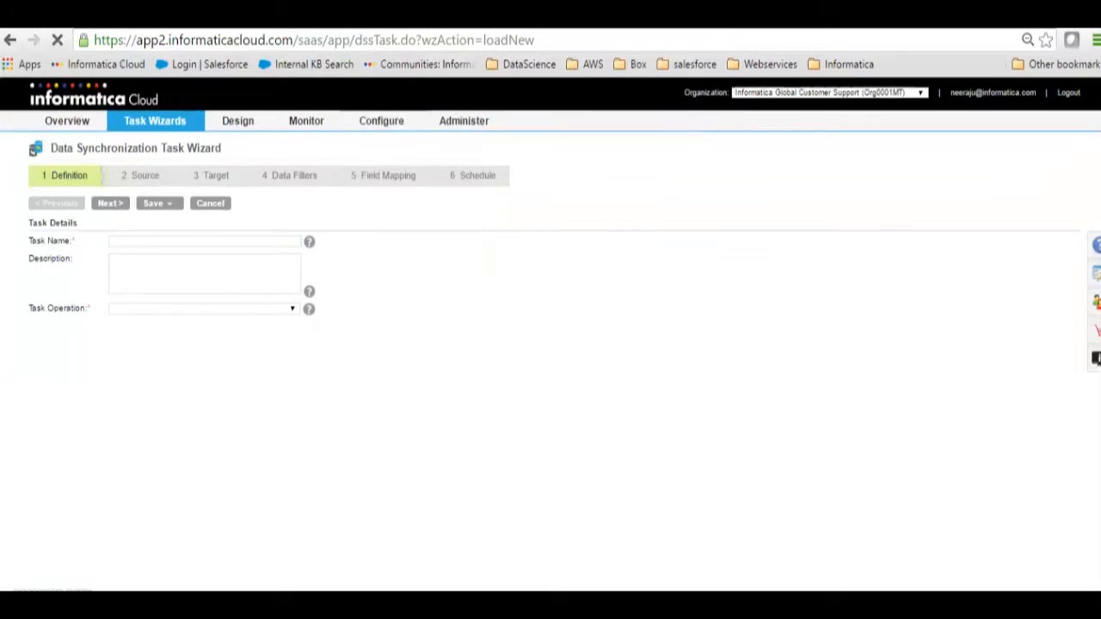
pyautogui.click(382, 120)
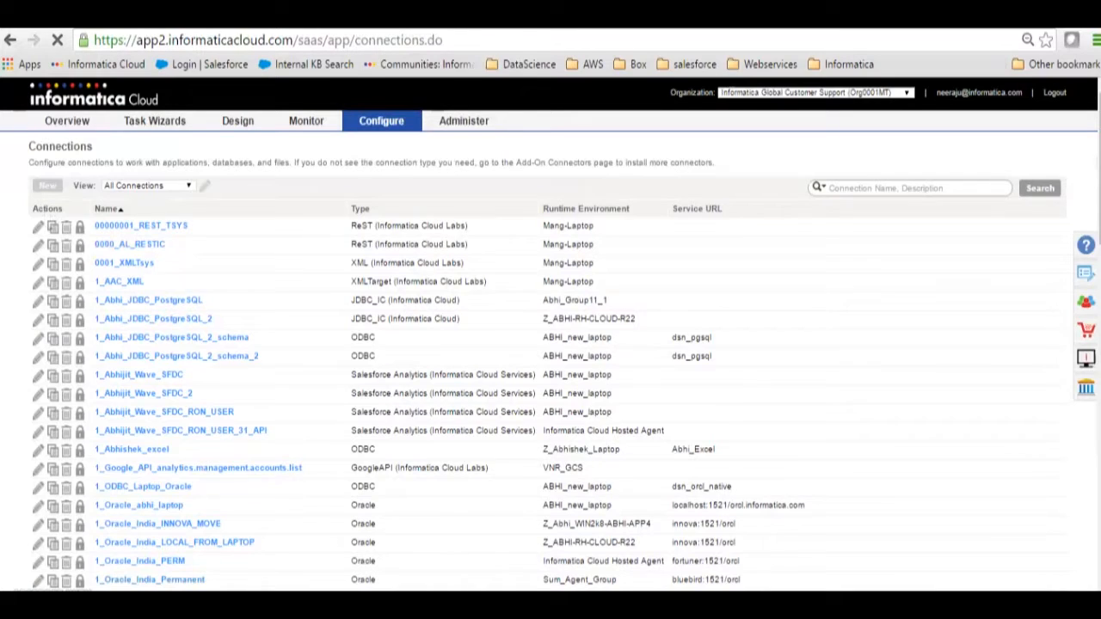
pyautogui.click(47, 186)
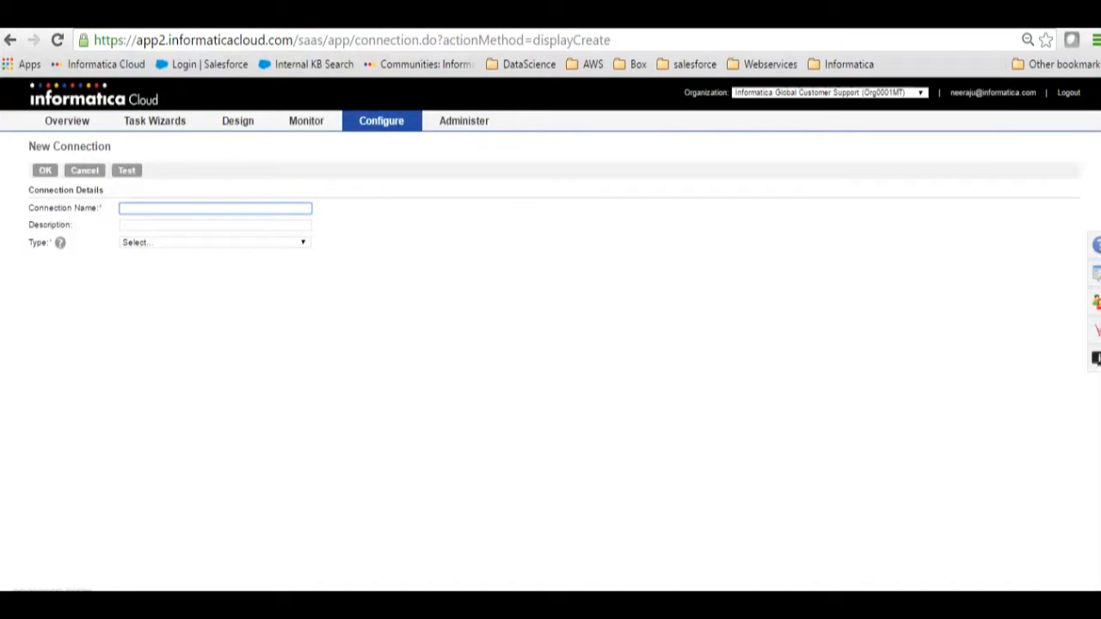
# Step: Name the connection RedshiftInfaUser and set its type to AmazonRedshift (Informatica Cloud)
pyautogui.write('RedshiftInfaUser')
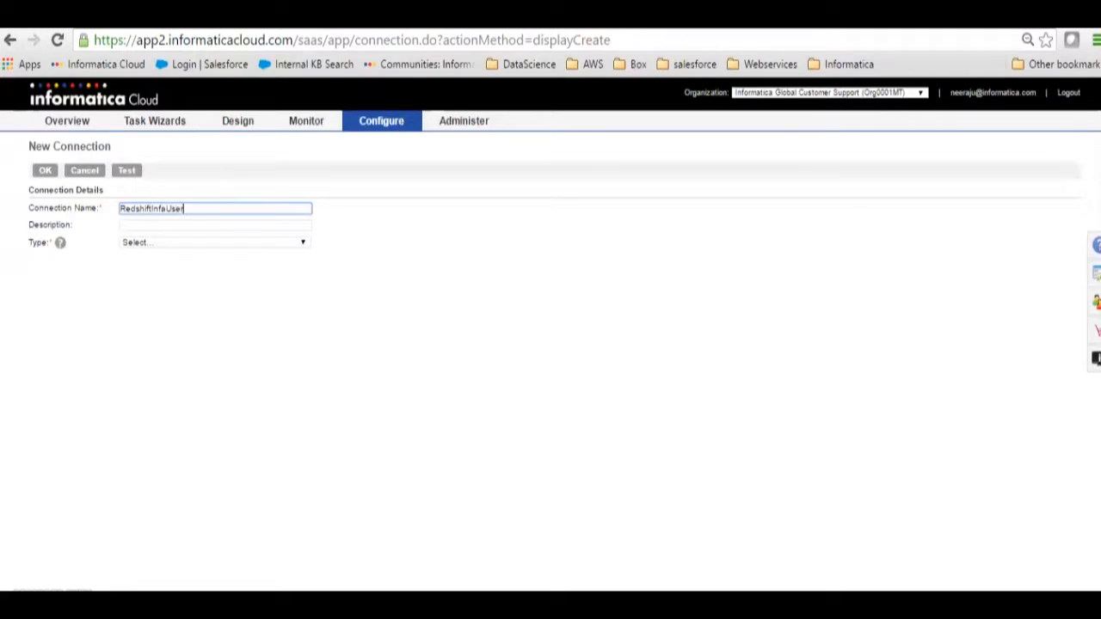
pyautogui.click(214, 241)
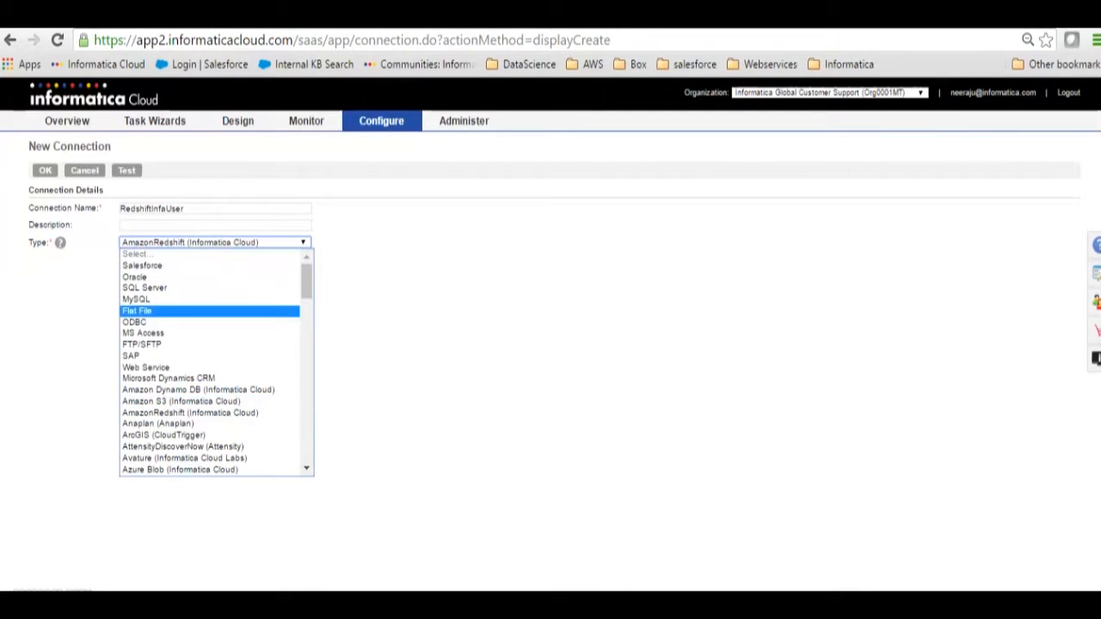
pyautogui.click(189, 413)
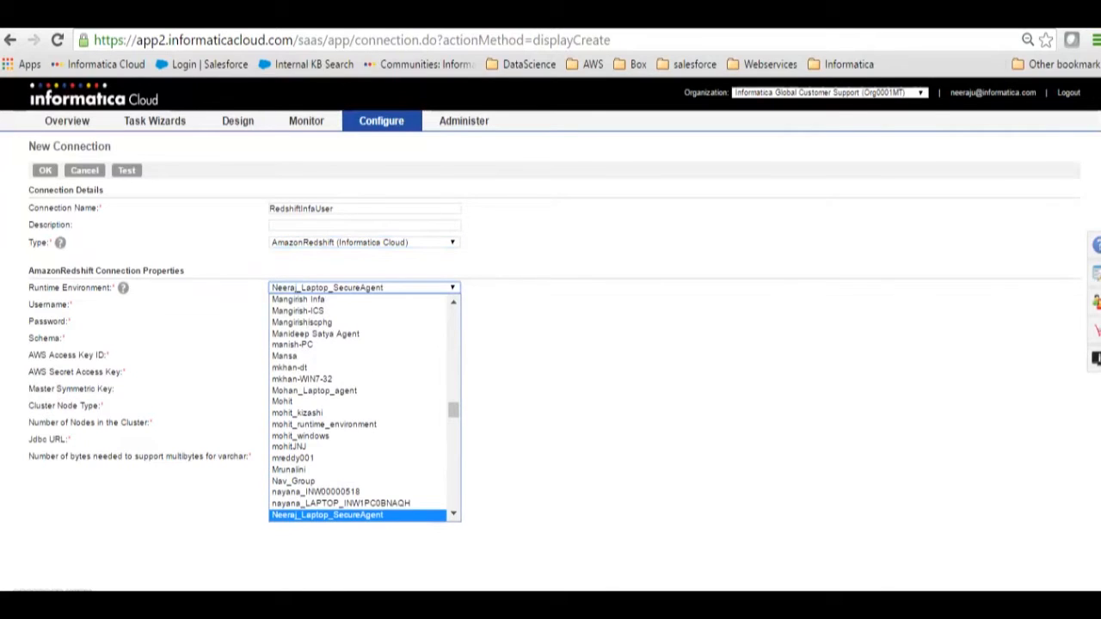
# Step: Choose the secure agent as runtime environment and enter username infa
pyautogui.click(327, 514)
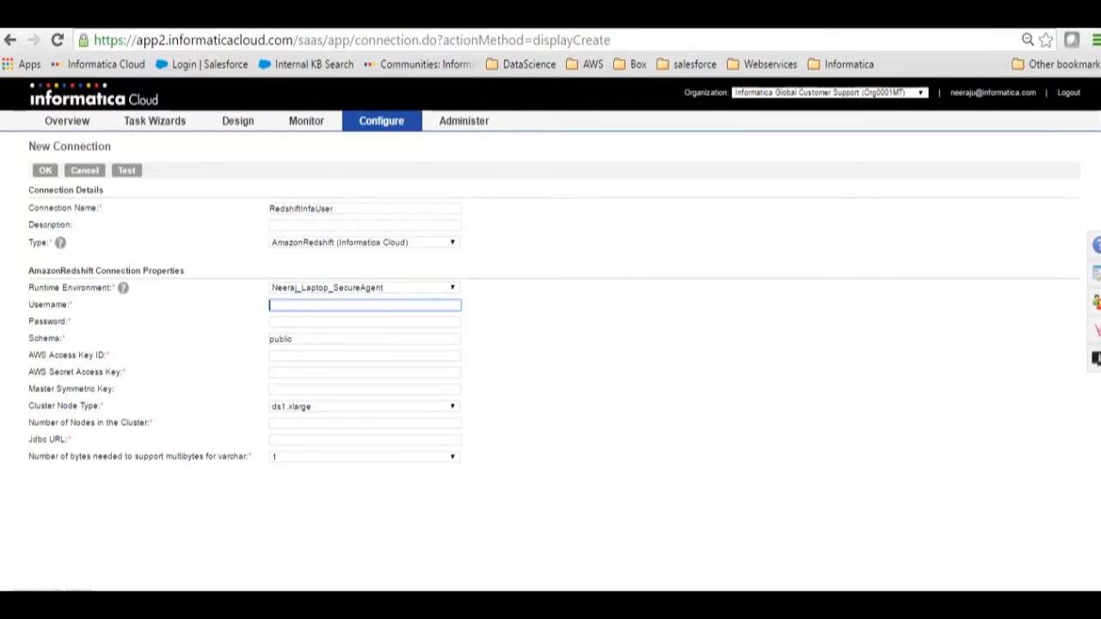
pyautogui.doubleClick(45, 305)
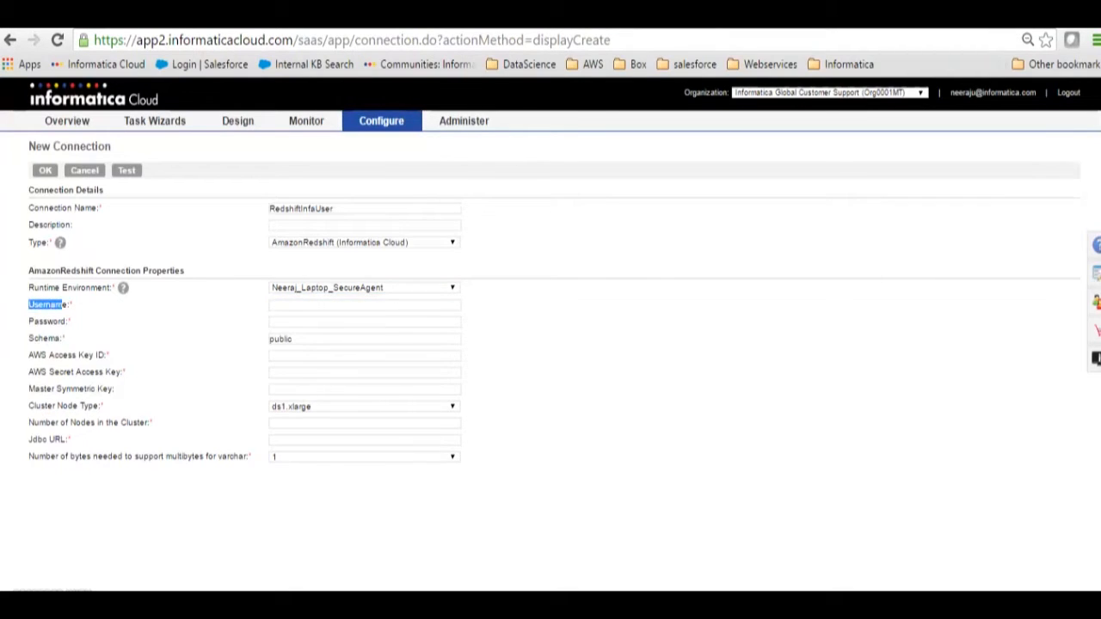
pyautogui.click(365, 305)
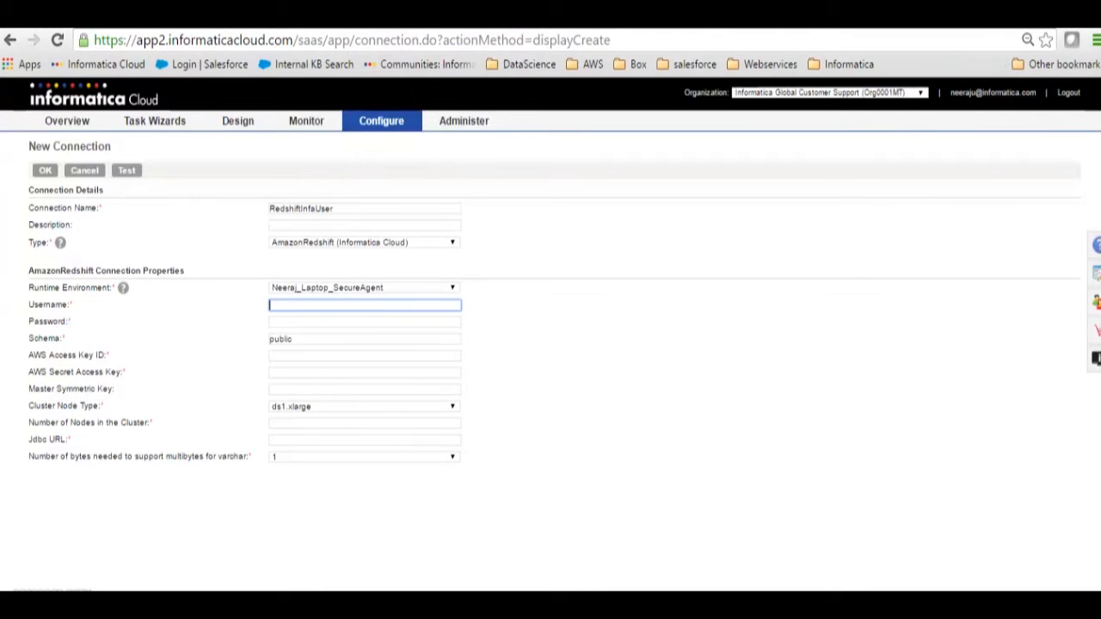
pyautogui.write('infa')
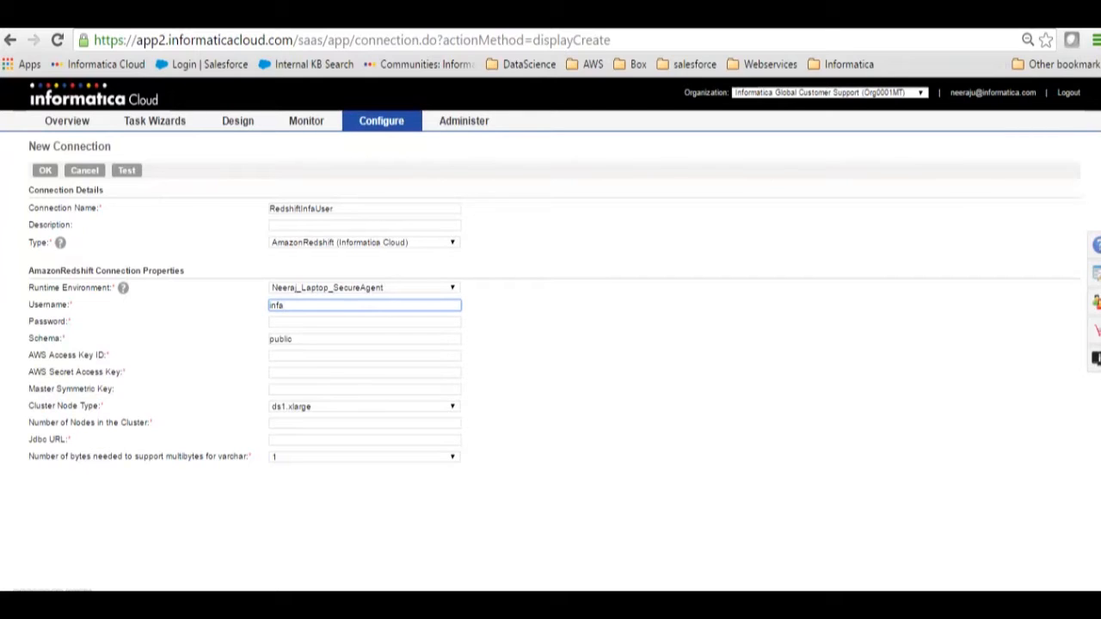
# Step: Enter the connection password and move to the AWS access key ID field
pyautogui.click(365, 322)
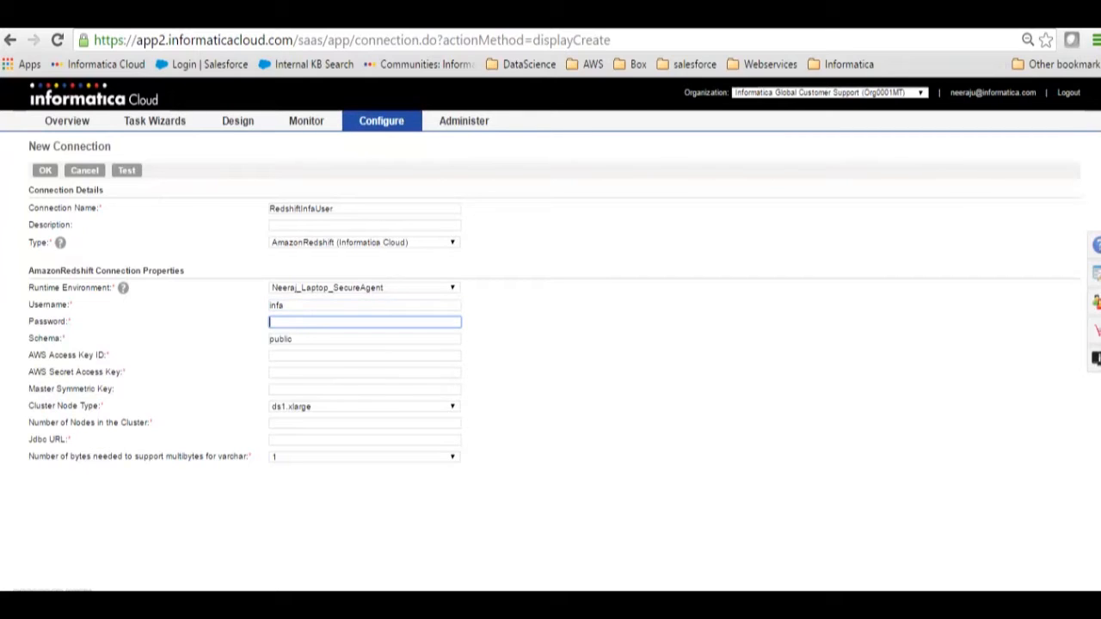
pyautogui.write('••••')
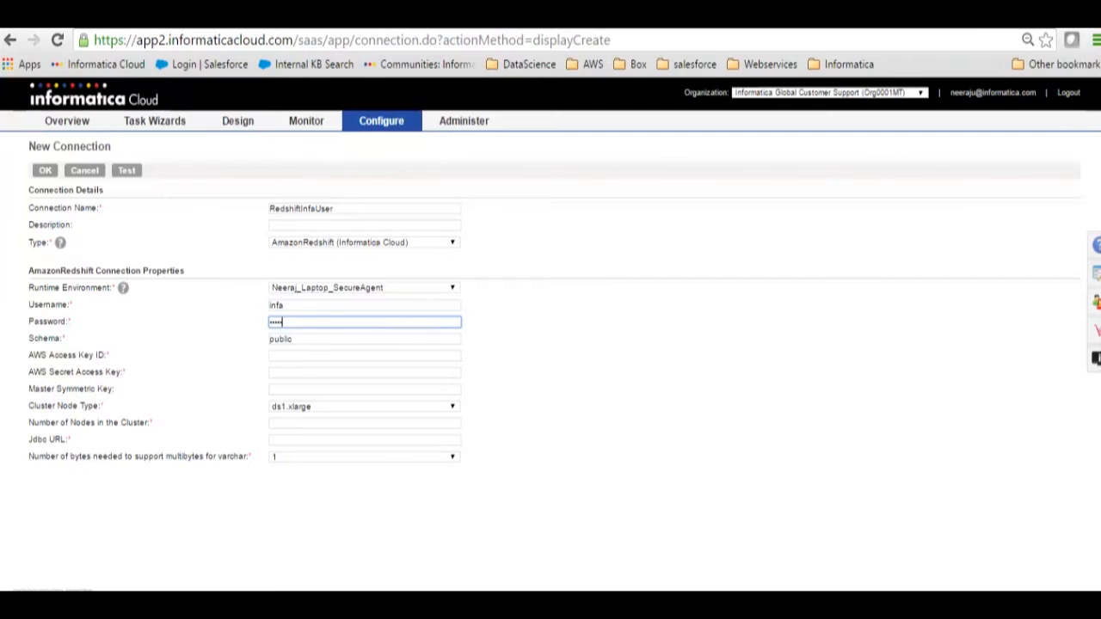
pyautogui.write('password')
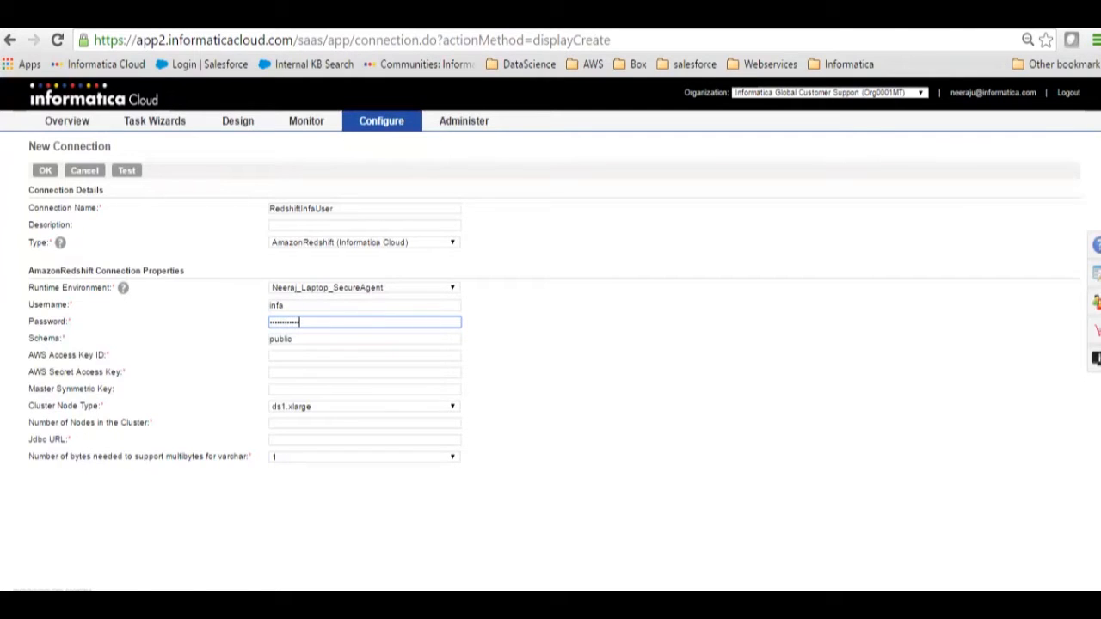
pyautogui.click(365, 354)
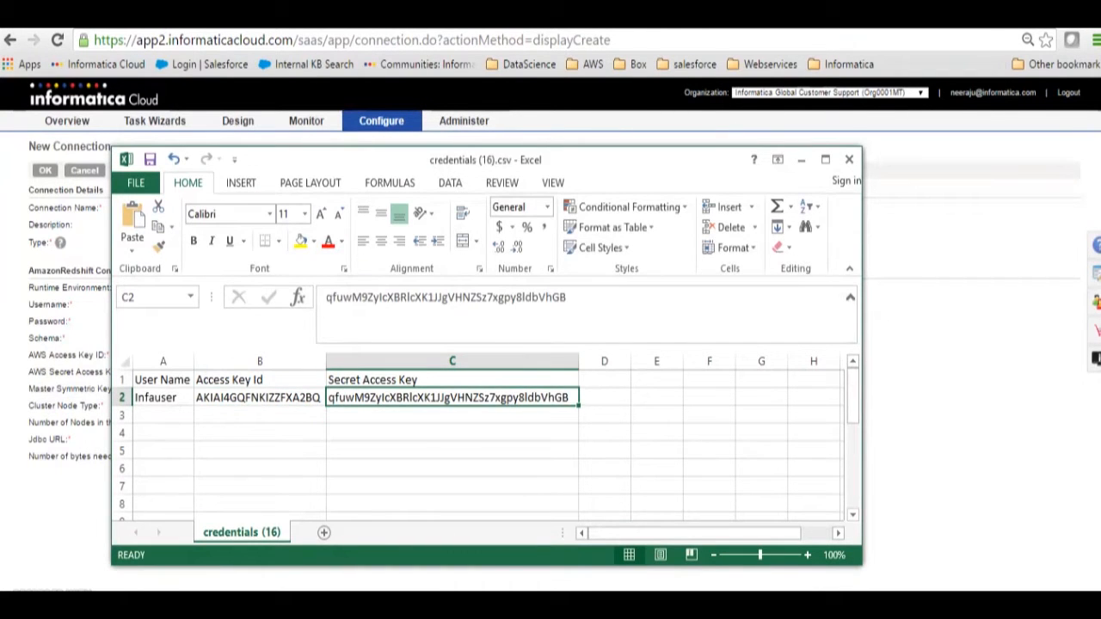
# Step: Take the secret access key from credentials.csv cell C2 and set Number of Nodes to 1
pyautogui.doubleClick(451, 396)
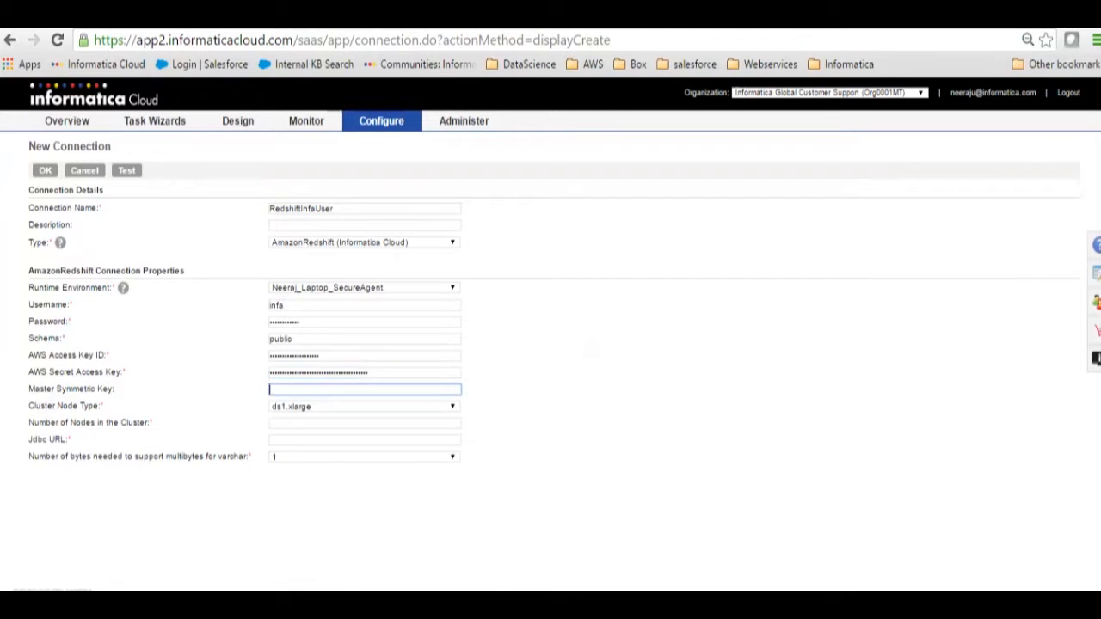
pyautogui.click(364, 423)
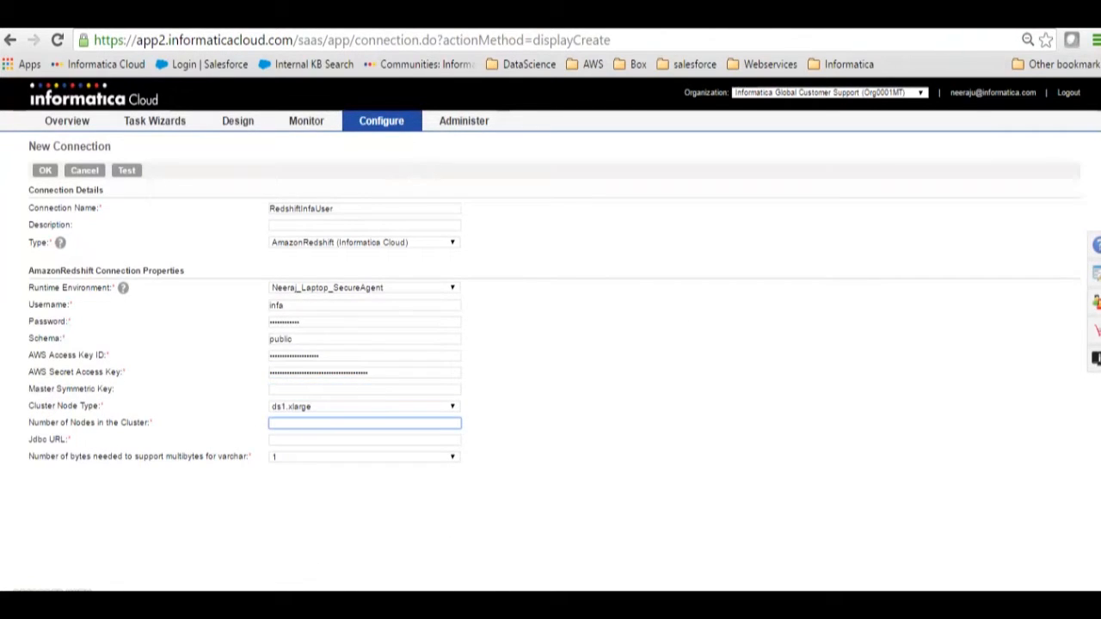
pyautogui.write('1')
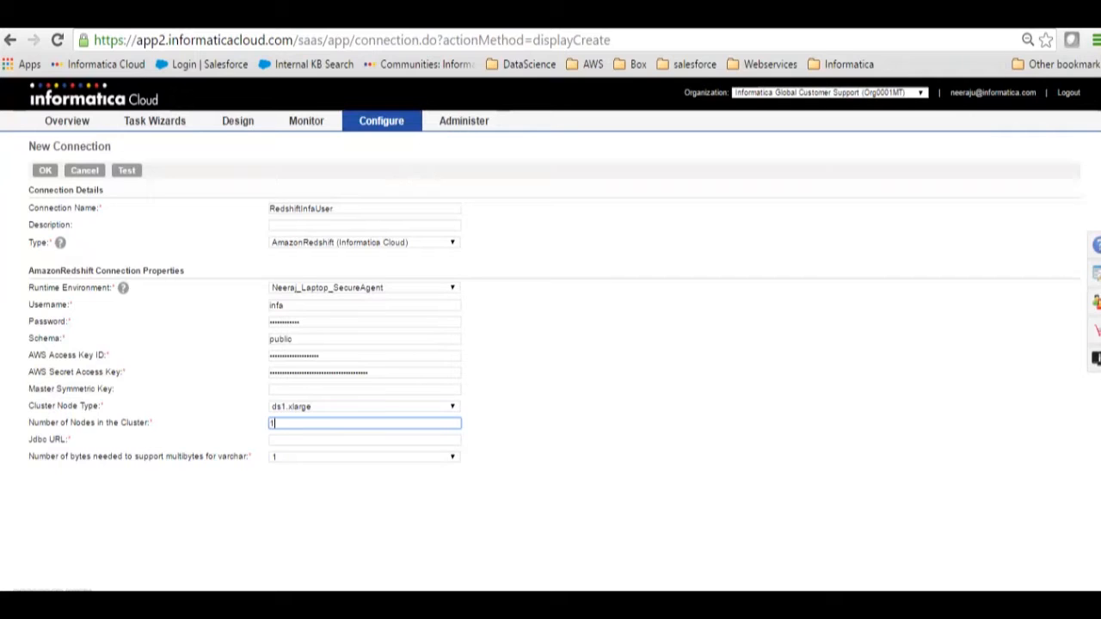
pyautogui.click(365, 439)
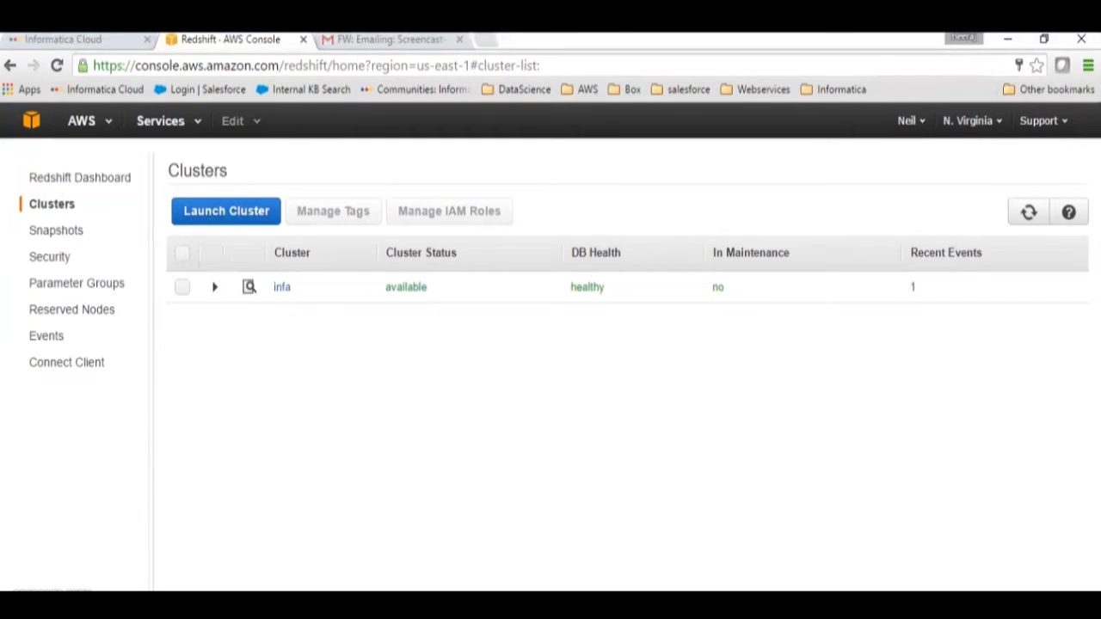
# Step: Copy cluster infa's JDBC URL from its Cluster Database Properties and return to the connection form
pyautogui.click(214, 286)
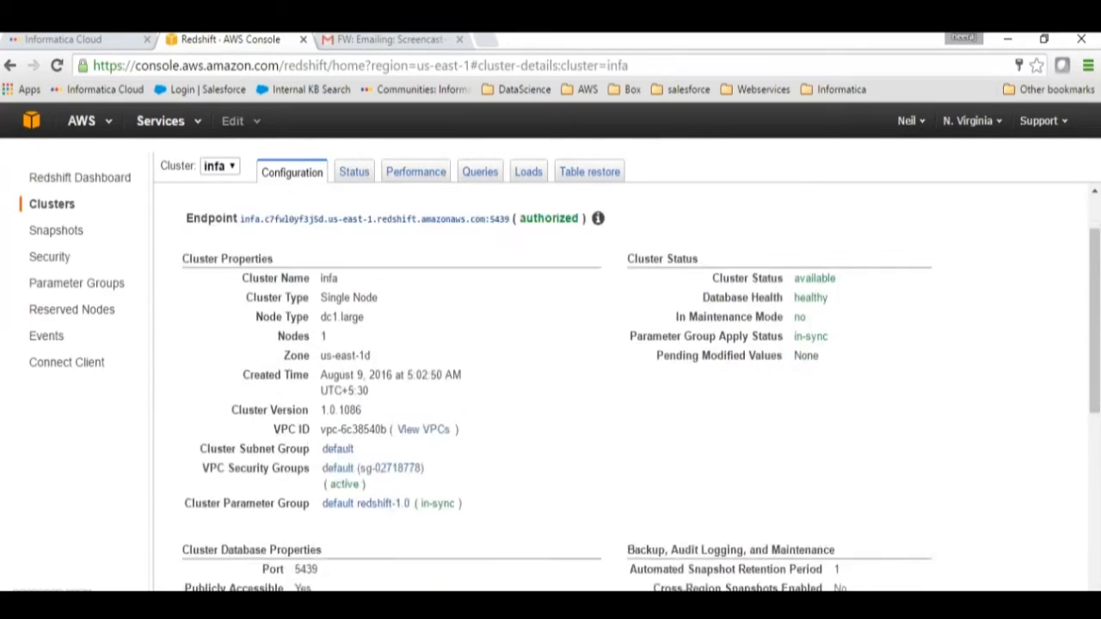
pyautogui.scroll(-3)
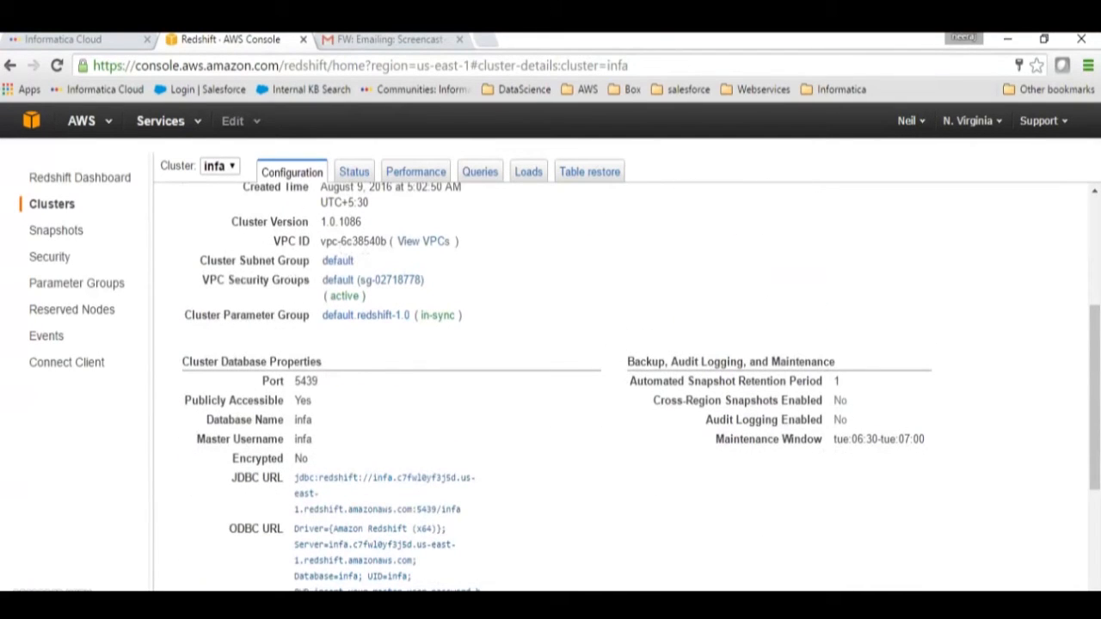
pyautogui.moveTo(294, 493); pyautogui.dragTo(461, 509)
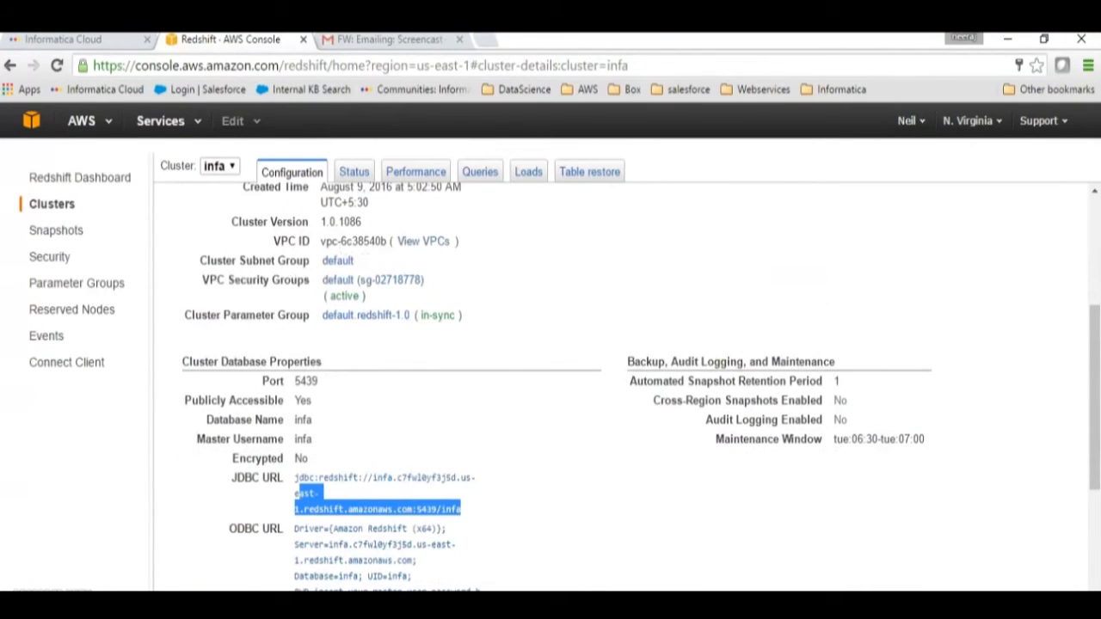
pyautogui.moveTo(382, 482)
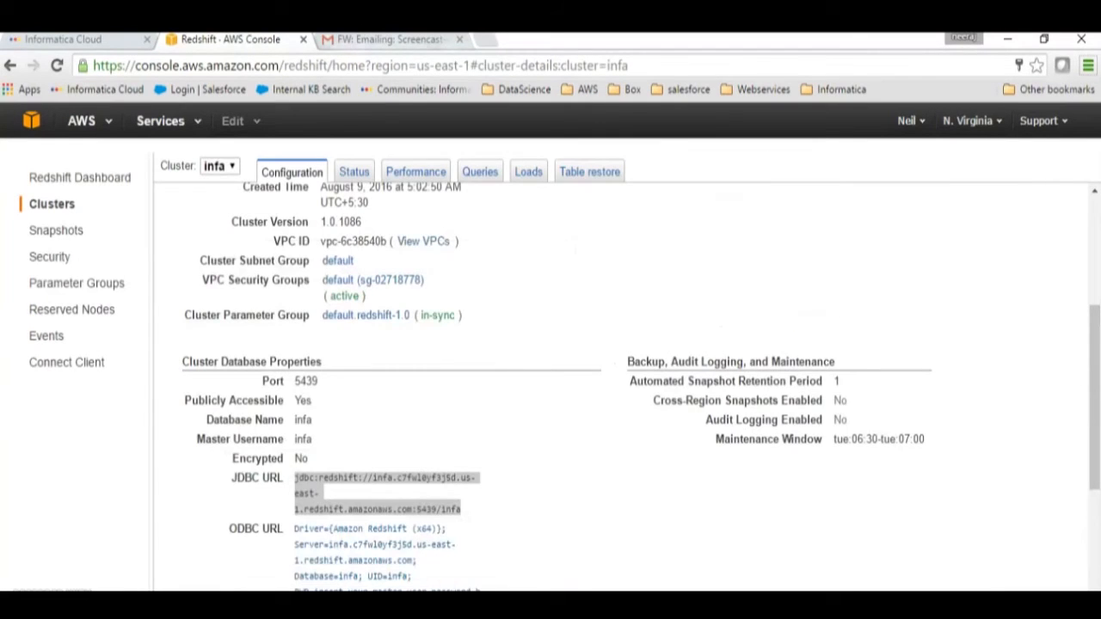
pyautogui.click(77, 39)
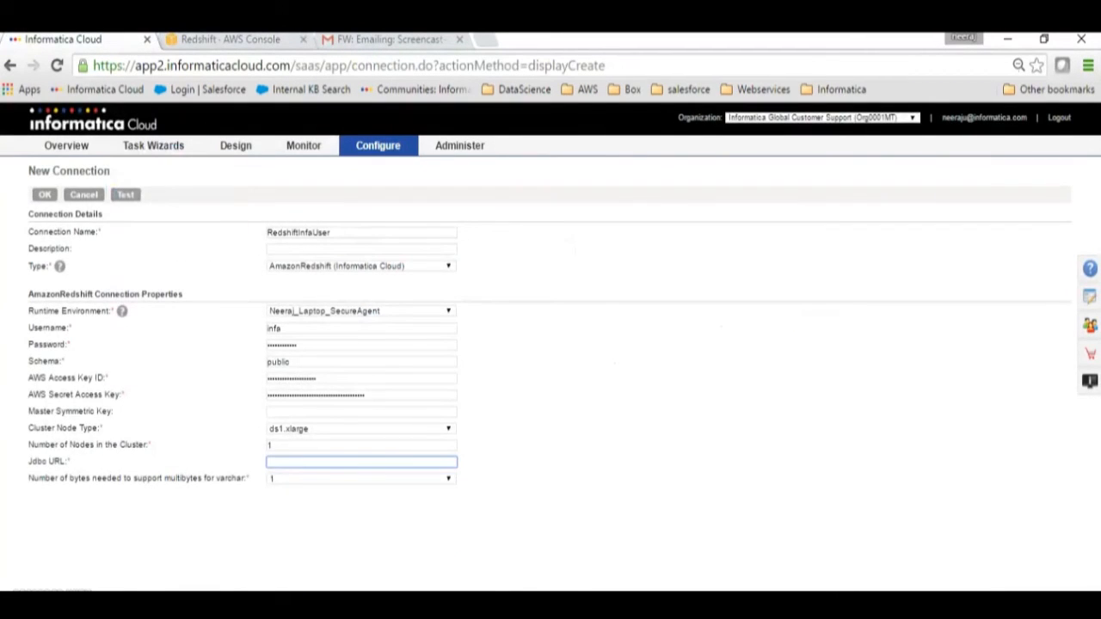
# Step: Enter JDBC URL ...f3j5d.us-east-1.redshift.amazonaws.com:5439/infa, test and save the Redshift connection
pyautogui.write('f3j5d.us-east-1.redshift.amazonaws.com:5439/infa')
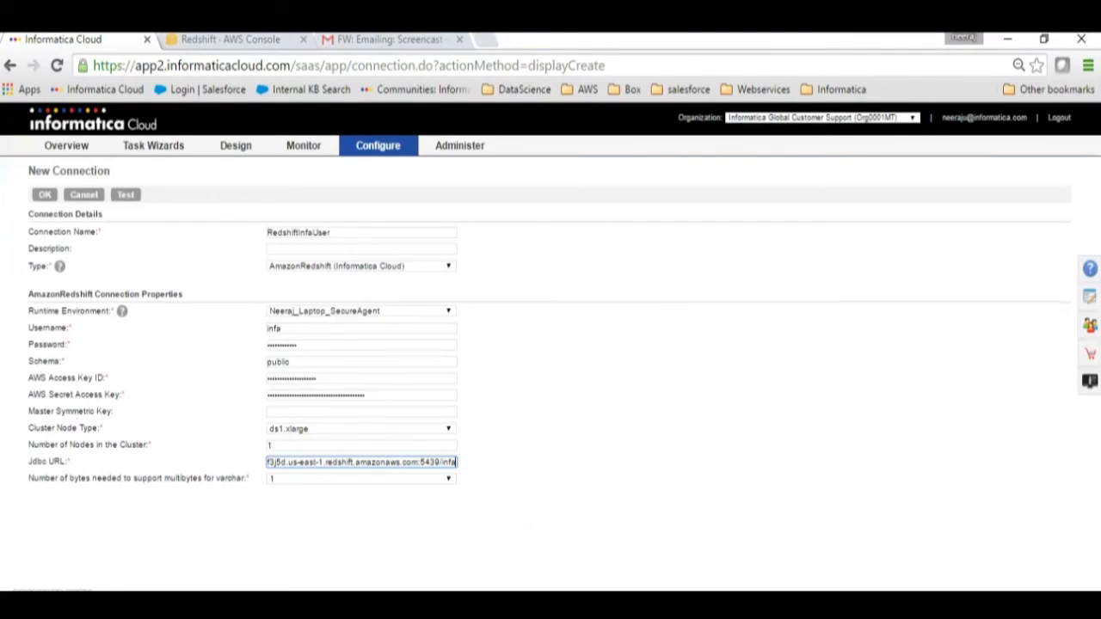
pyautogui.click(124, 192)
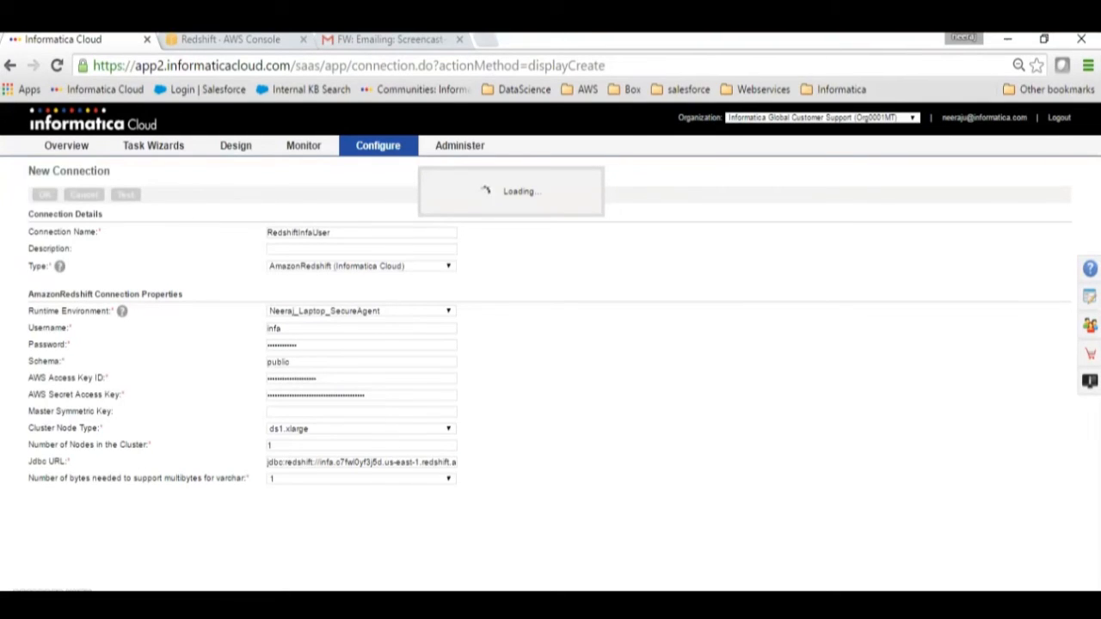
pyautogui.click(124, 195)
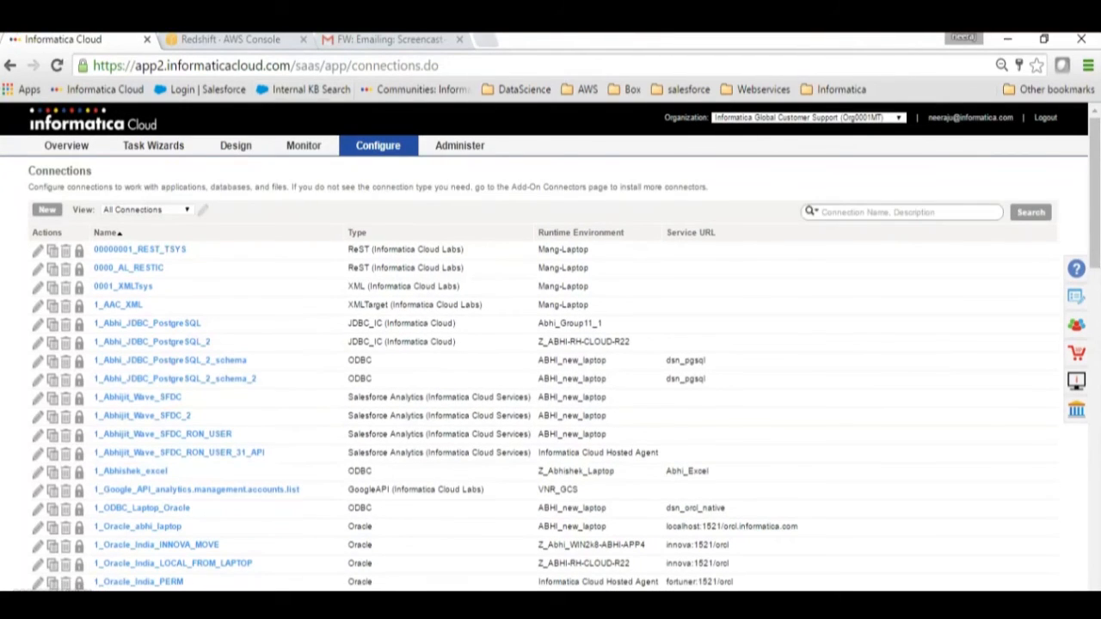
pyautogui.press('alt+tab')
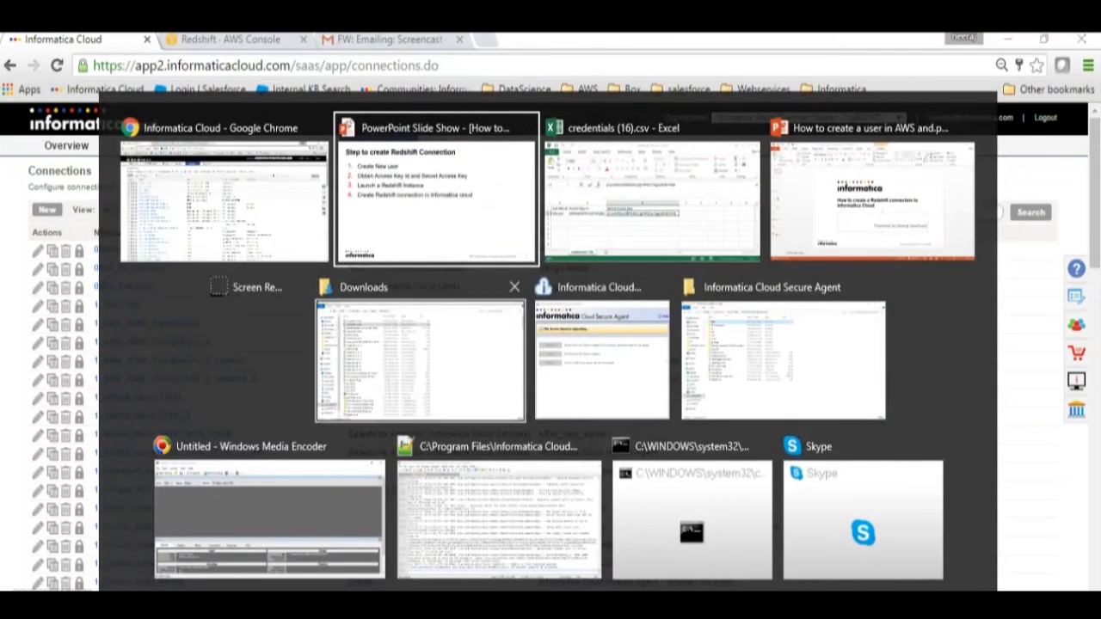